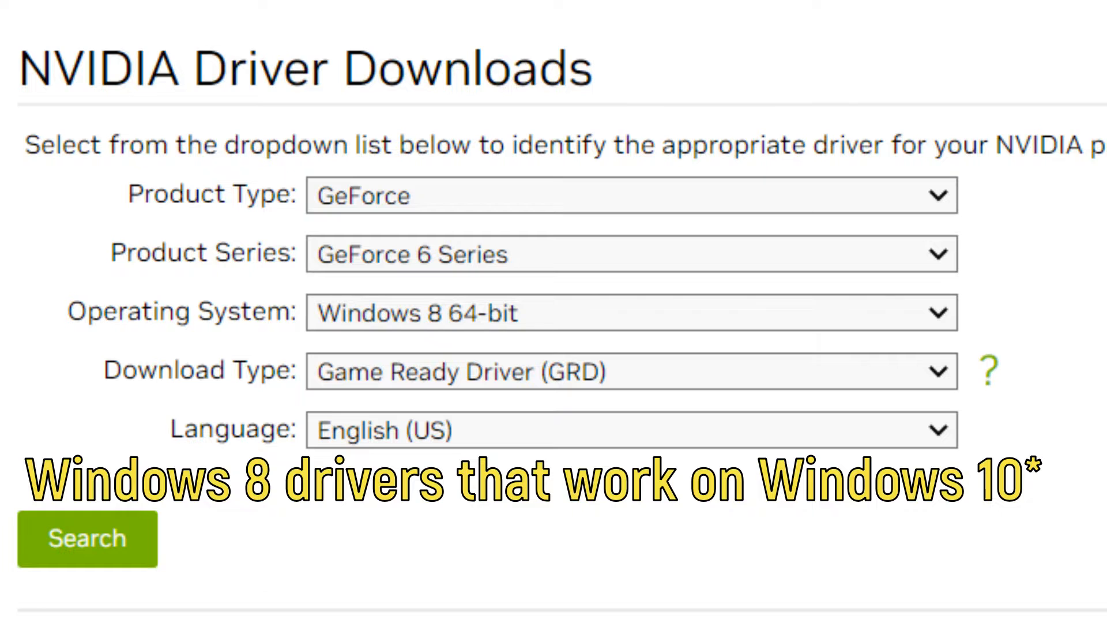
- Search NVIDIA's driver site for the GeForce 6 Series Windows 8 driver
{"action": "left_click", "coordinate": [87, 539]}
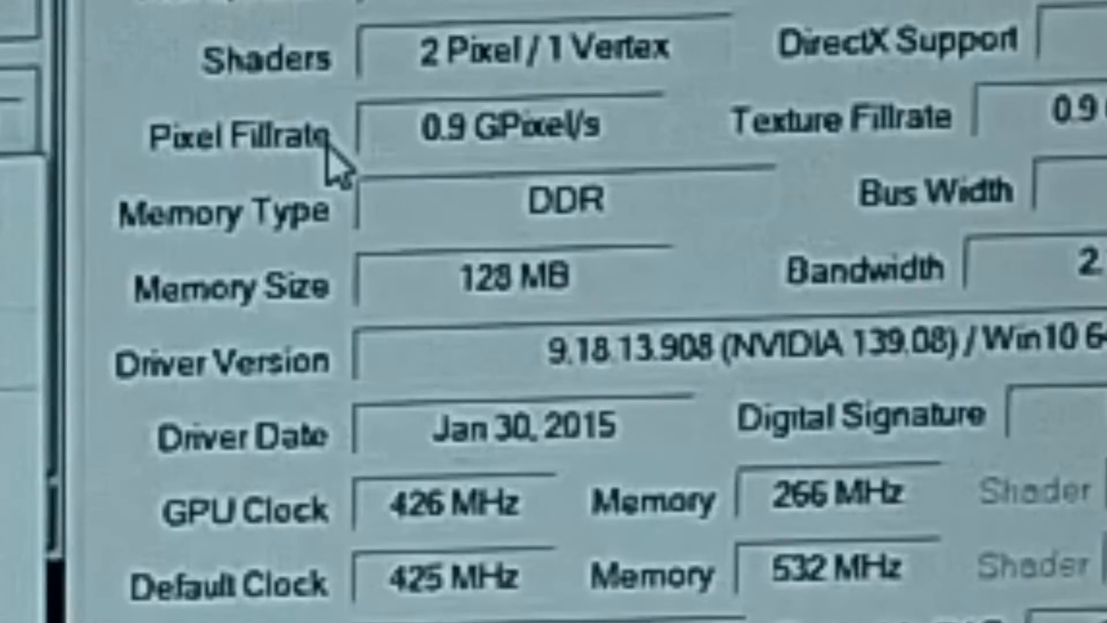
{"action": "mouse_move", "coordinate": [1030, 276]}
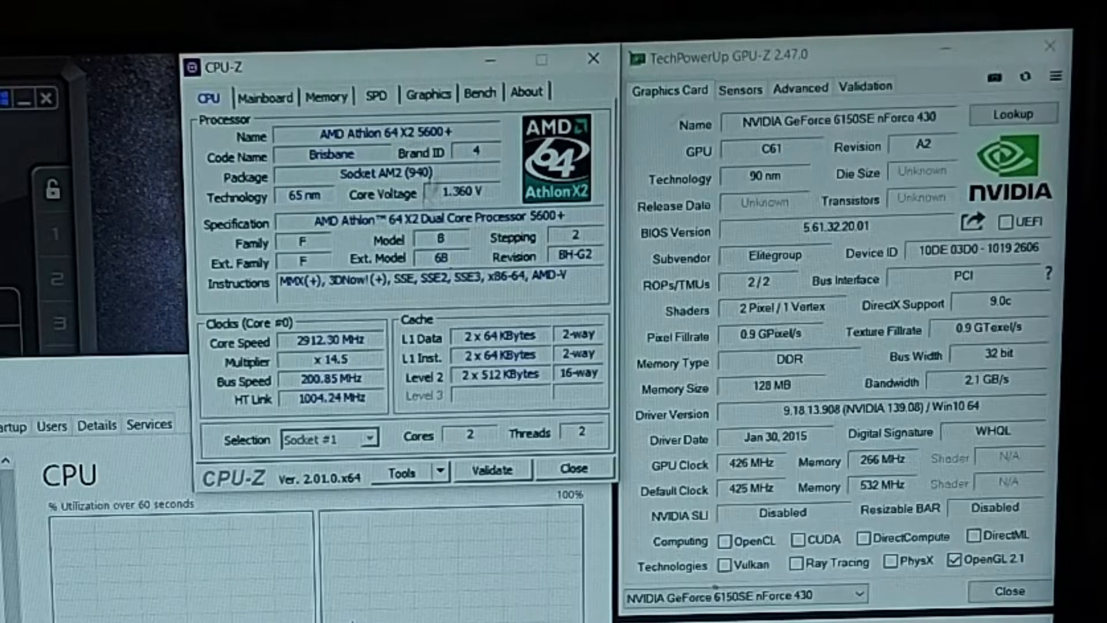
- View CPU-Z's Mainboard, Memory, Graphics, Bench and About pages for the Athlon 64 X2 5600+
{"action": "left_click", "coordinate": [265, 96]}
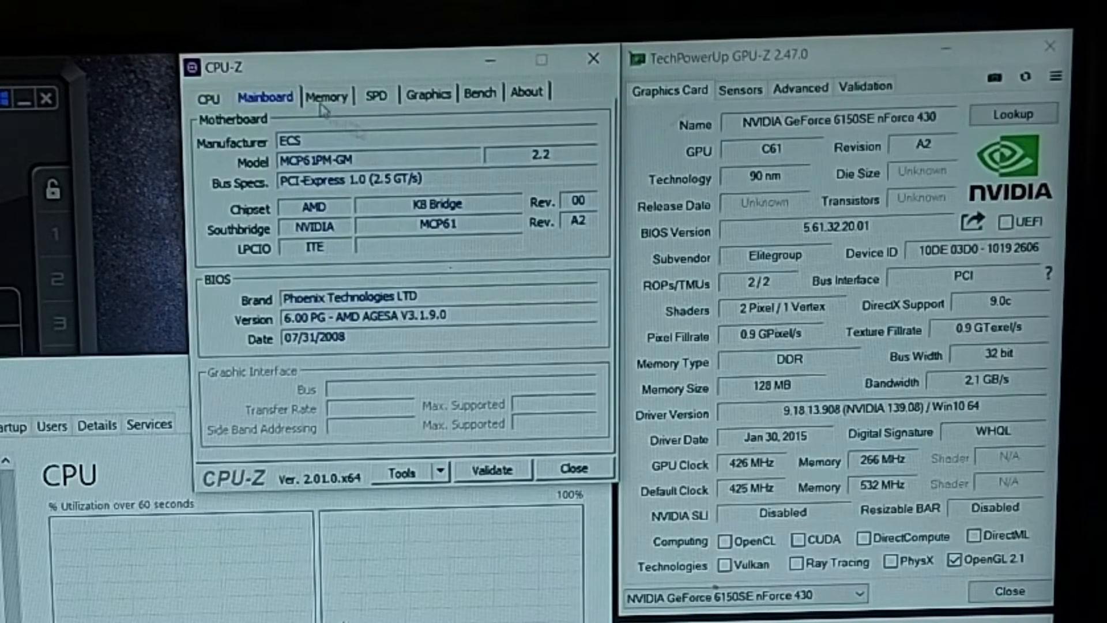
{"action": "left_click", "coordinate": [326, 96]}
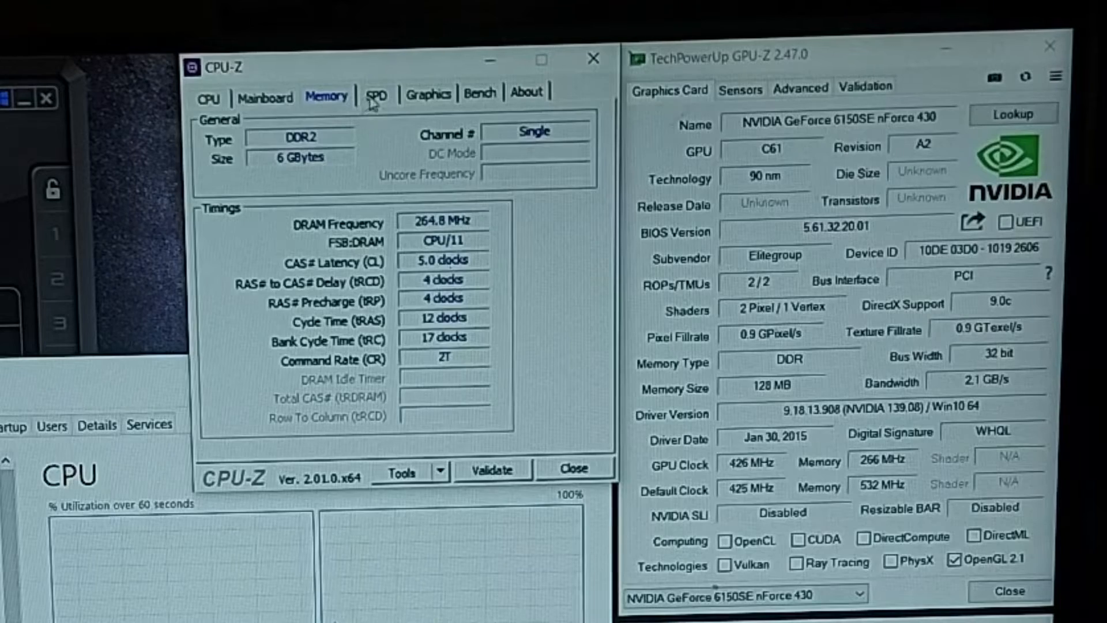
{"action": "left_click", "coordinate": [428, 94]}
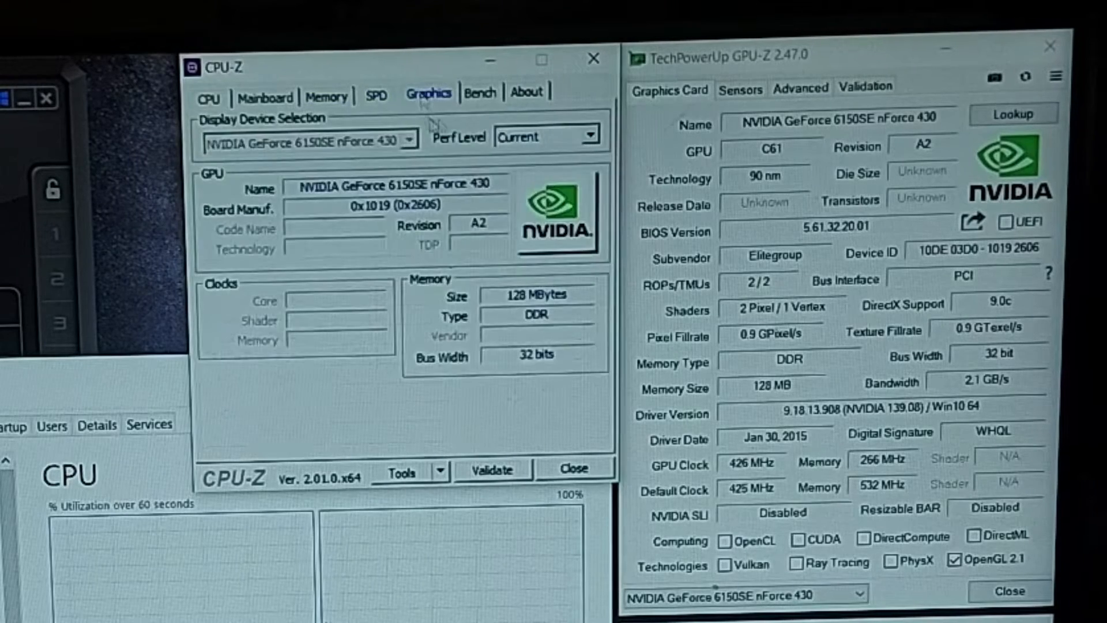
{"action": "left_click", "coordinate": [479, 92]}
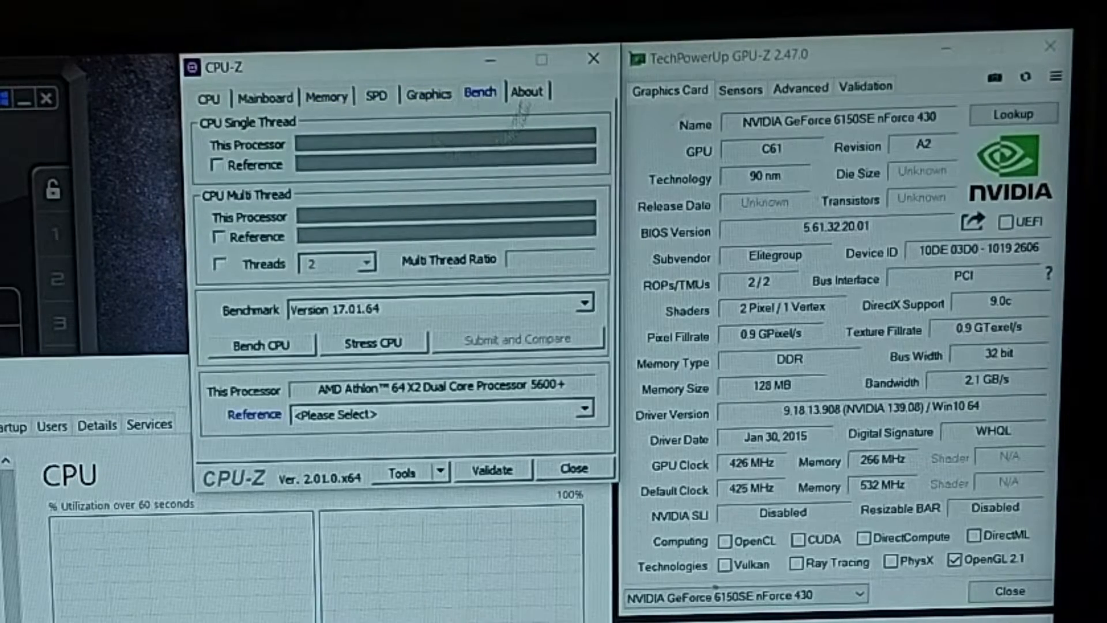
{"action": "left_click", "coordinate": [525, 92]}
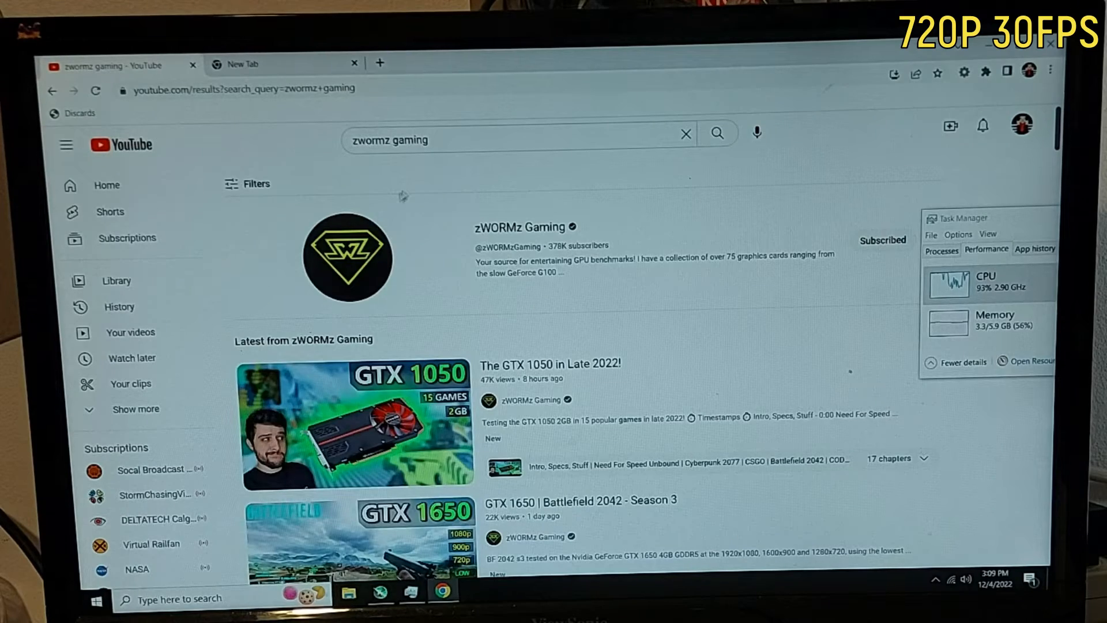
{"action": "mouse_move", "coordinate": [356, 406]}
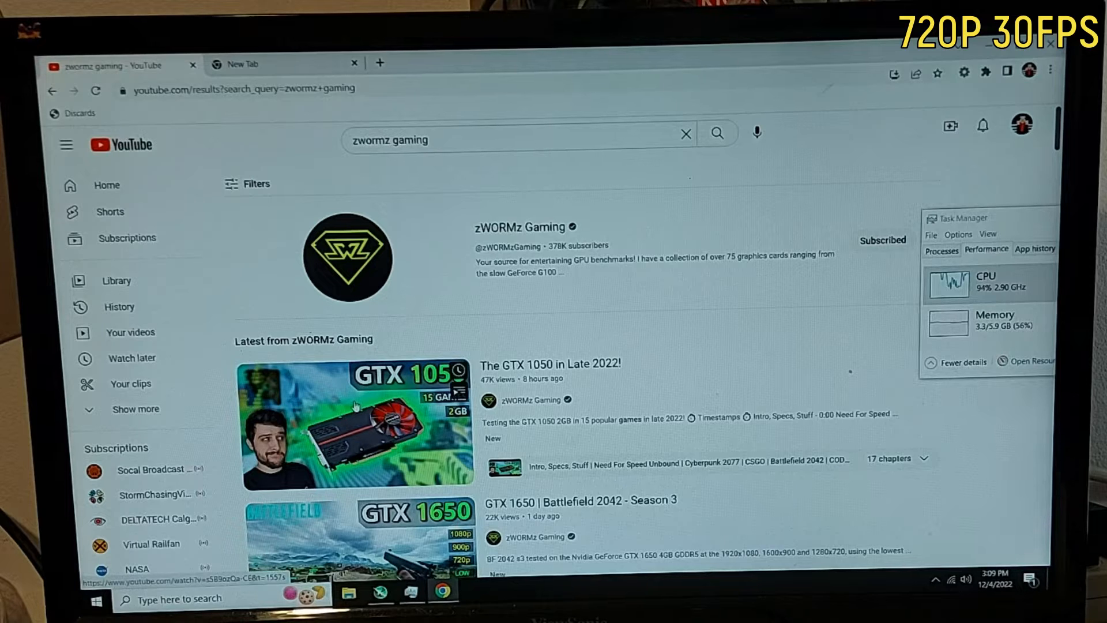
- Play zWORMz Gaming's 'The GTX 1050 in Late 2022!' video from the search results
{"action": "left_click", "coordinate": [357, 427]}
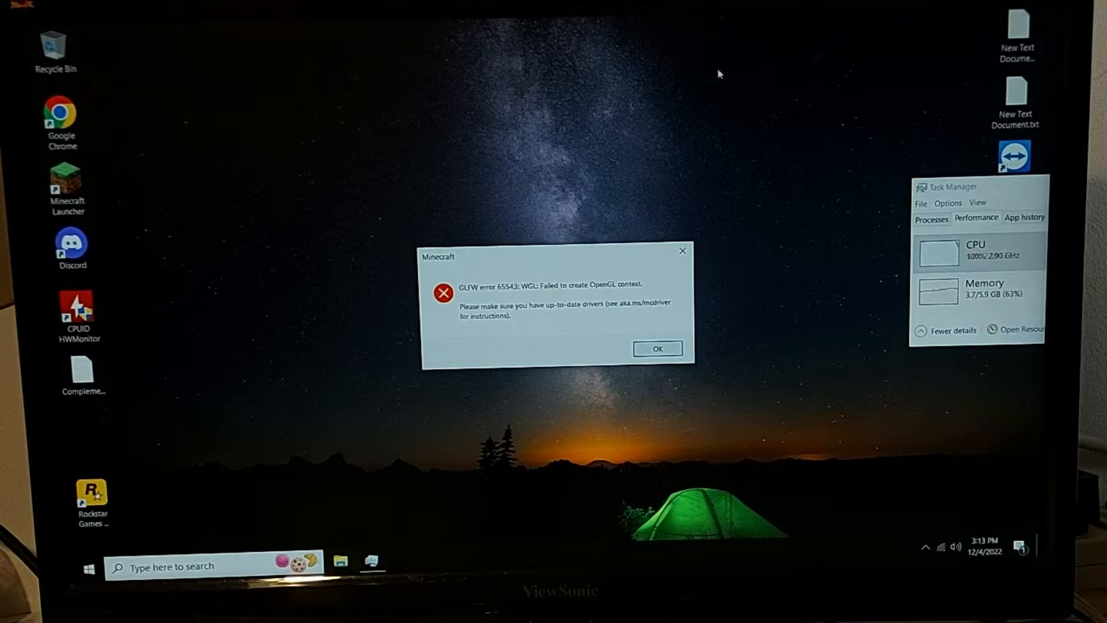
{"action": "mouse_move", "coordinate": [657, 189]}
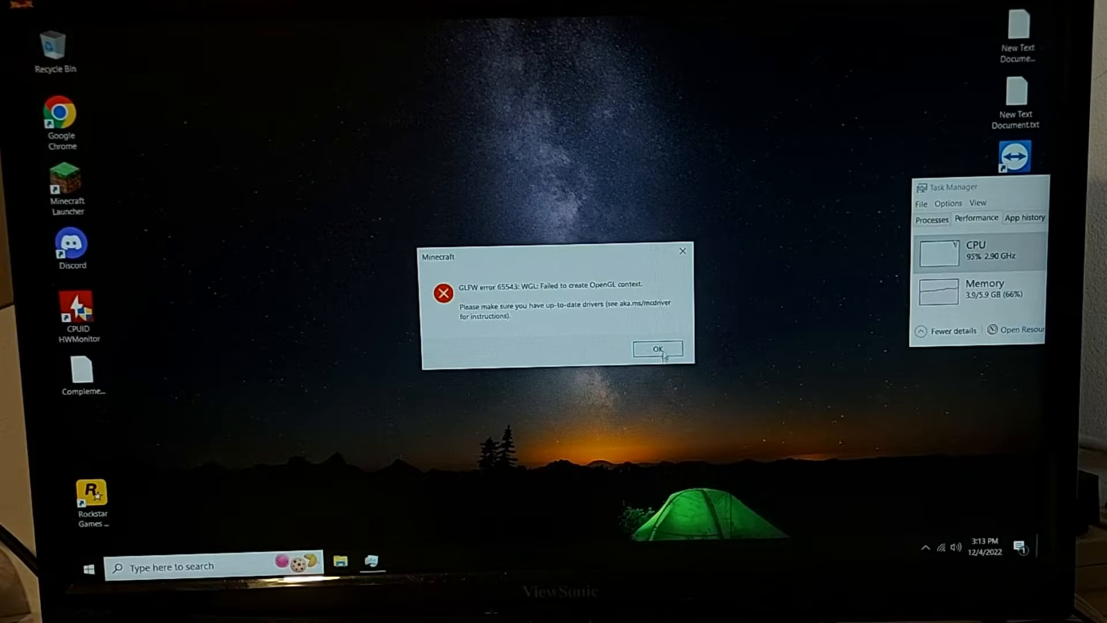
- Dismiss Minecraft's GLFW error 65543 about failing to create an OpenGL context
{"action": "left_click", "coordinate": [656, 349]}
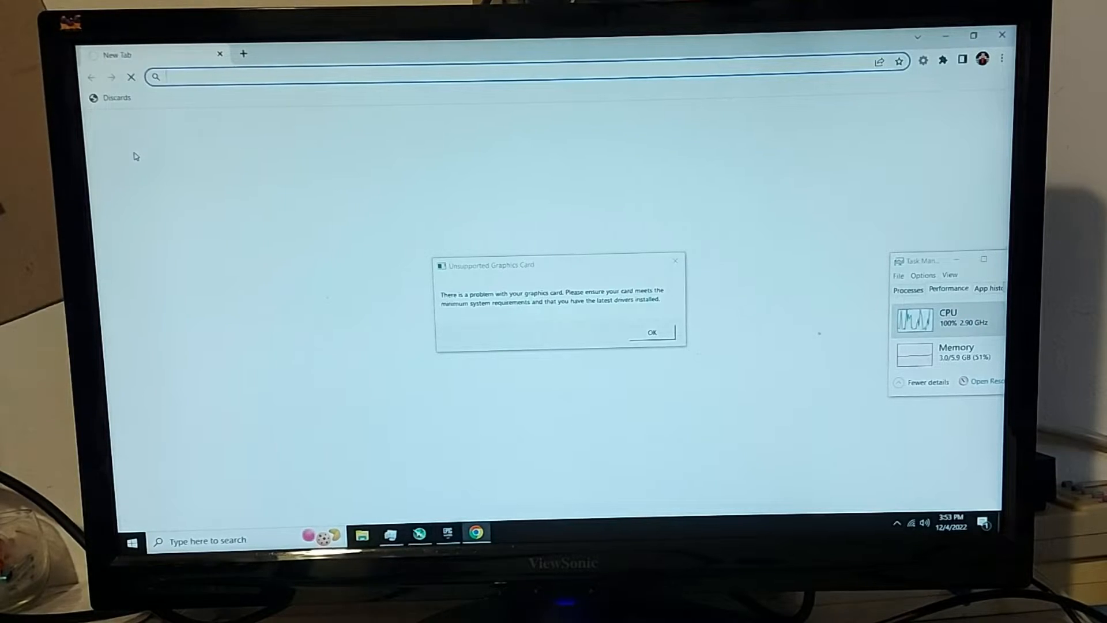
- Enter 'Epic Game' in Chrome's address bar to search for the Epic Games Launcher
{"action": "type", "text": "G"}
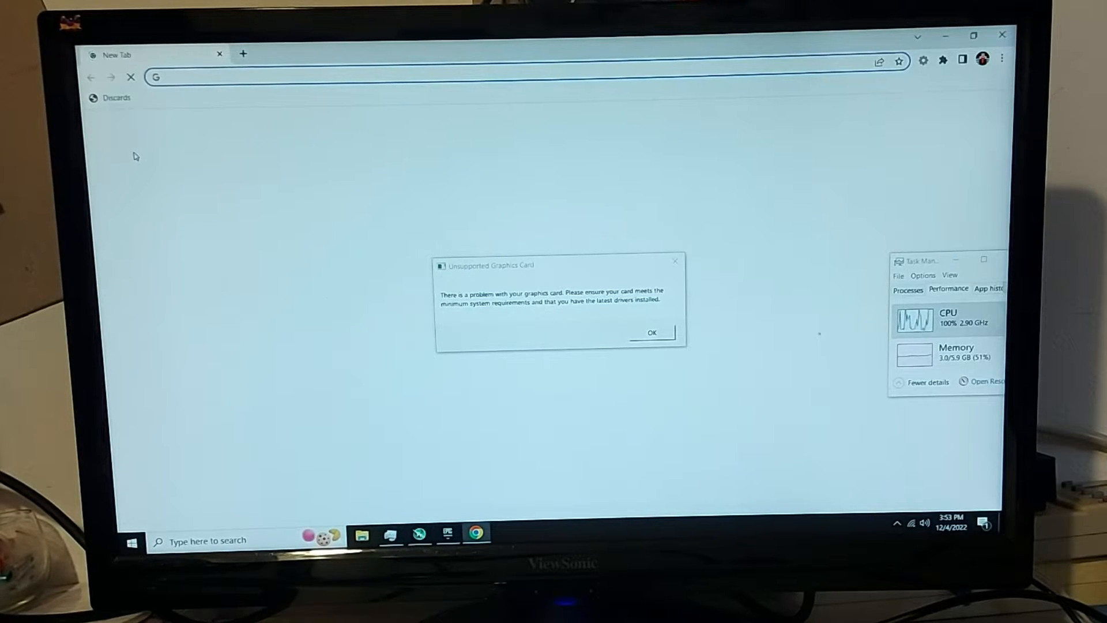
{"action": "type", "text": "Epic Game"}
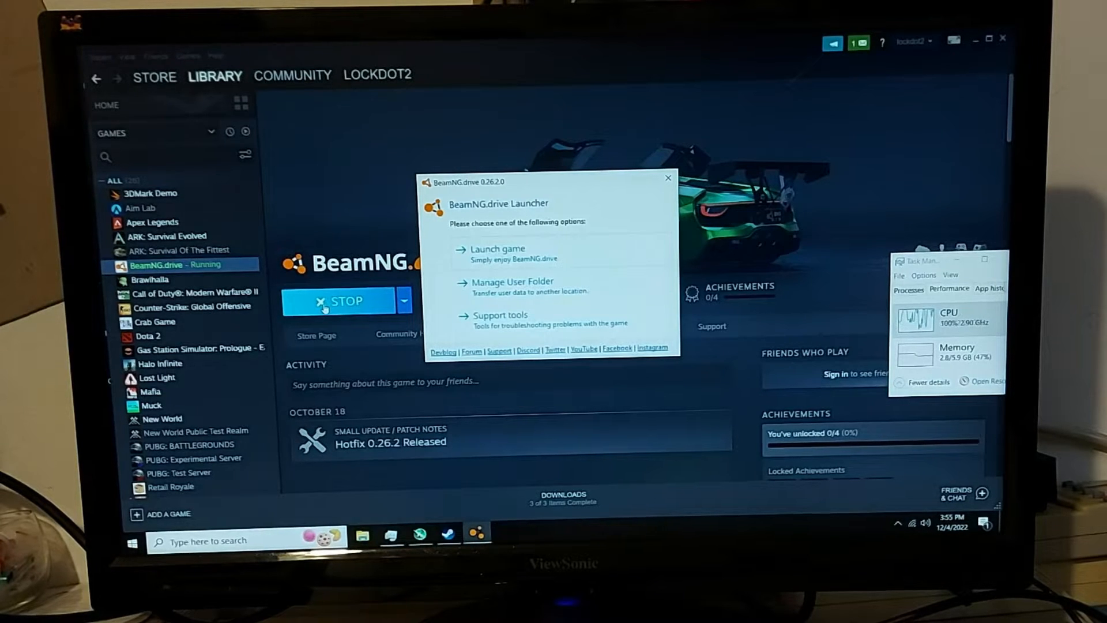
- Launch BeamNG.drive and dismiss its incompatible DirectX 11 device error
{"action": "left_click", "coordinate": [668, 178]}
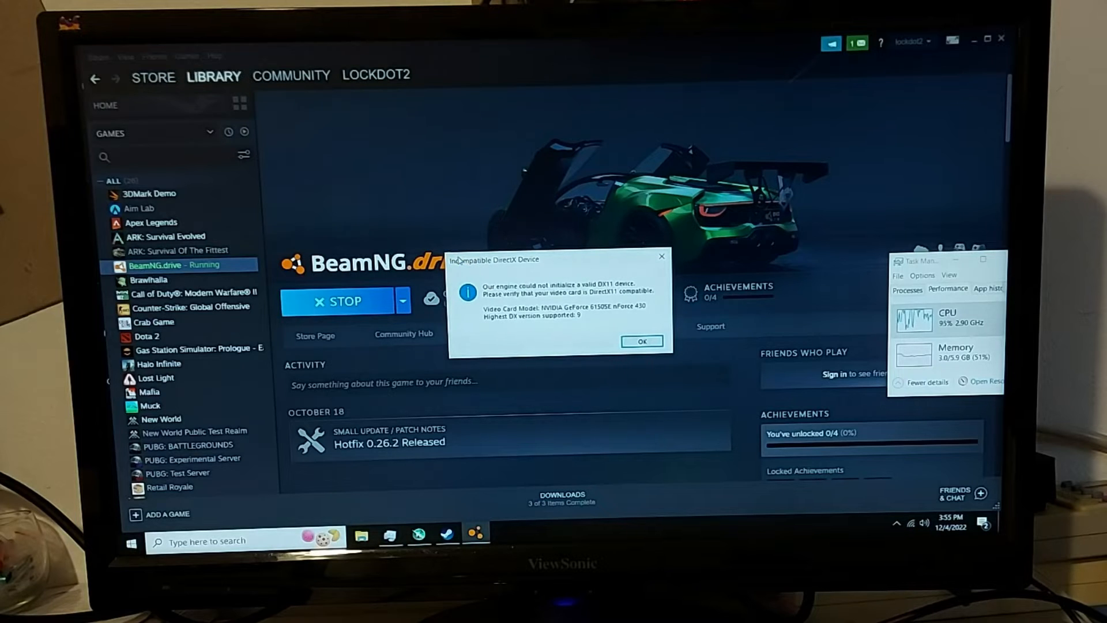
{"action": "left_click", "coordinate": [149, 280]}
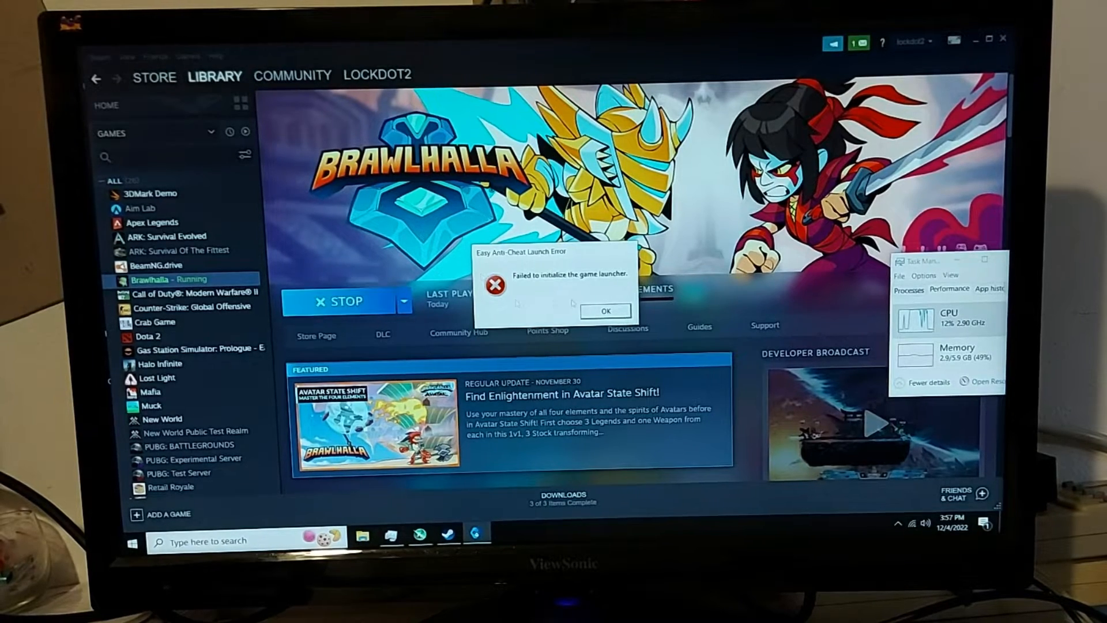
- Retry Brawlhalla past the repeated Easy Anti-Cheat error, then open its Steam Properties
{"action": "left_click", "coordinate": [604, 311]}
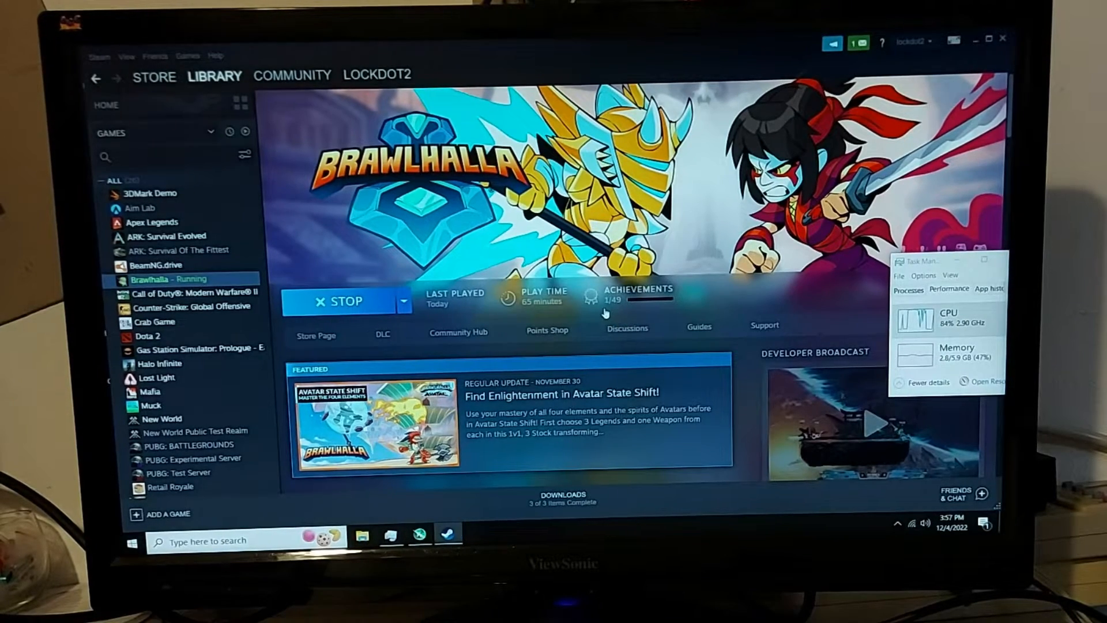
{"action": "left_click", "coordinate": [346, 301]}
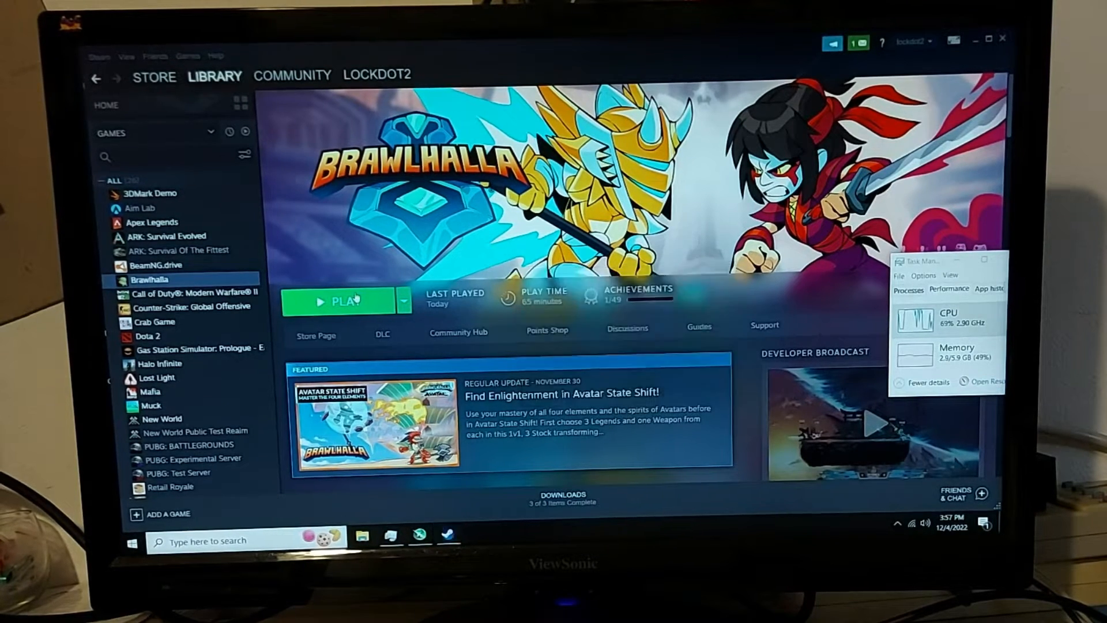
{"action": "left_click", "coordinate": [346, 301]}
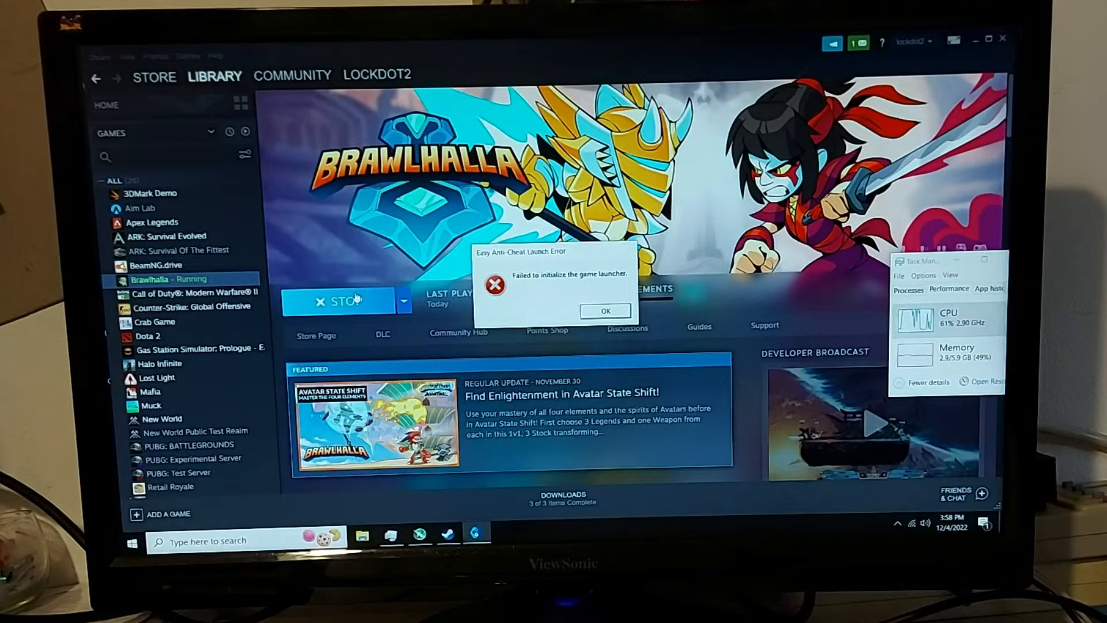
{"action": "left_click", "coordinate": [604, 311]}
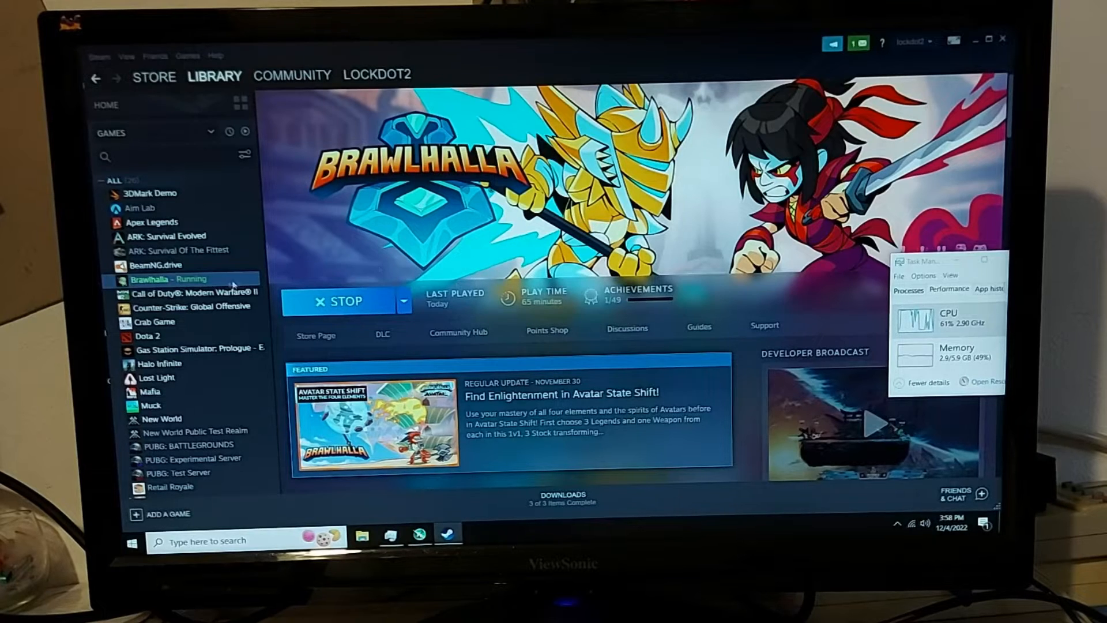
{"action": "right_click", "coordinate": [164, 278]}
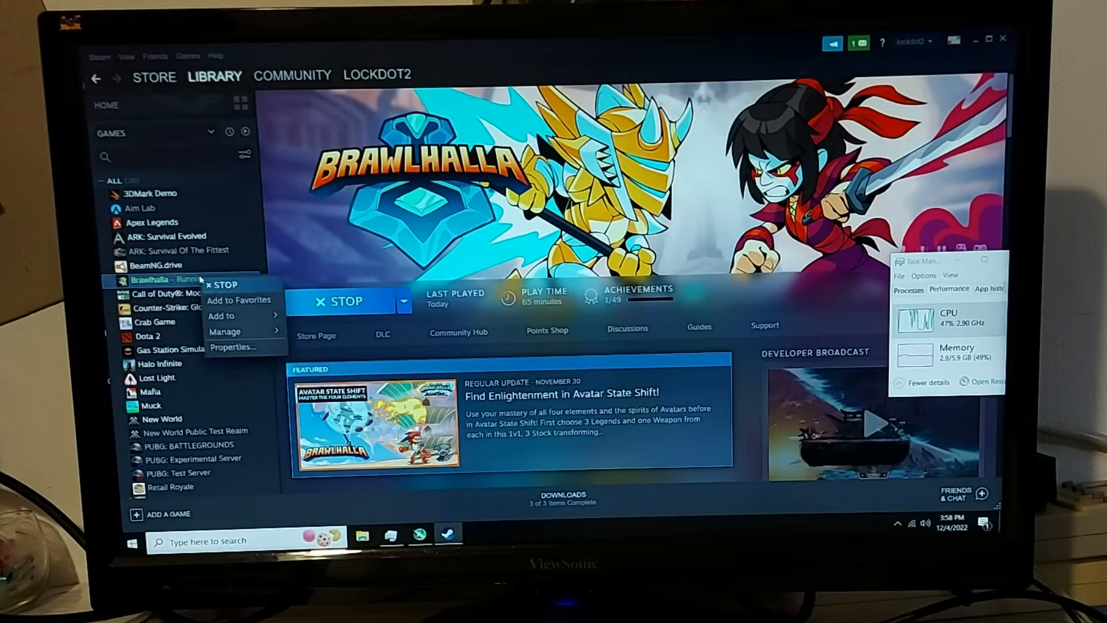
{"action": "left_click", "coordinate": [224, 284]}
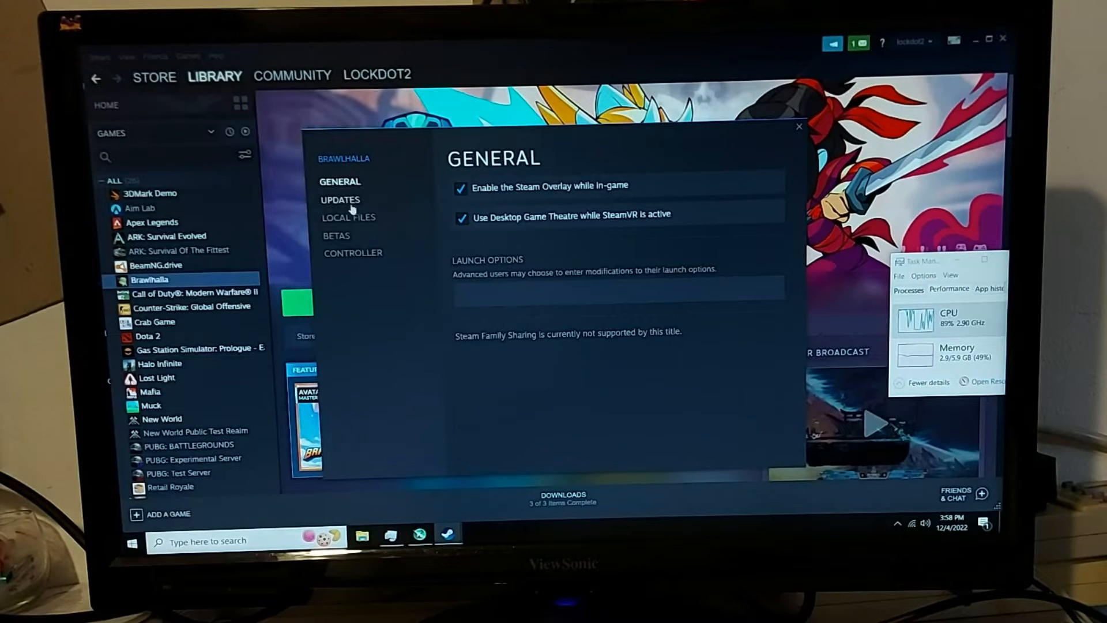
{"action": "mouse_move", "coordinate": [362, 247]}
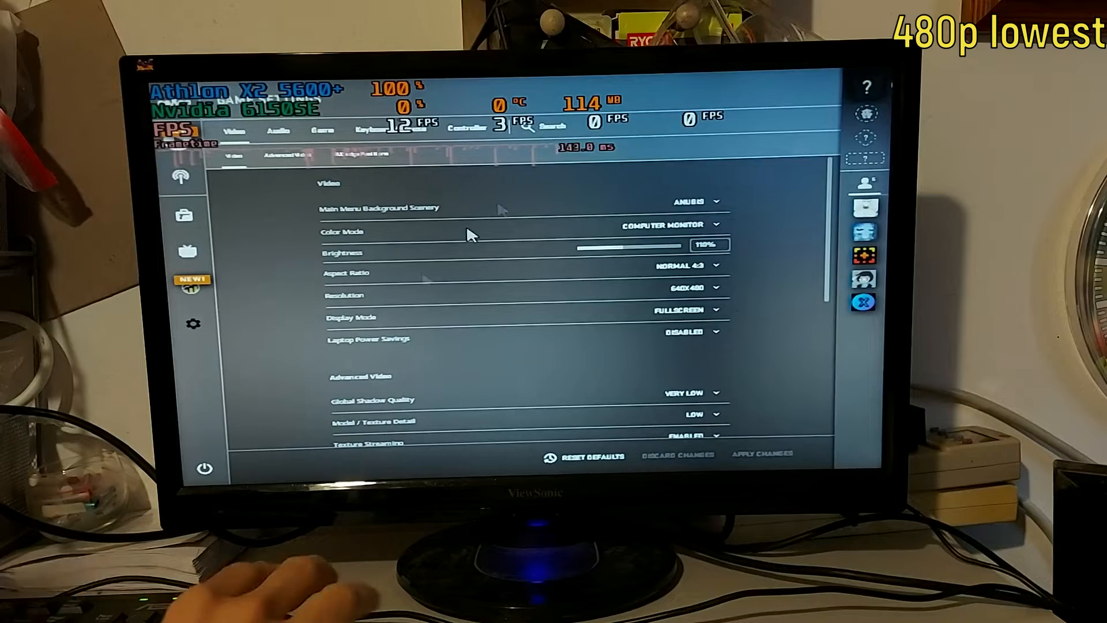
- Open CS:GO matchmaking and start Deathmatch on the Dust II map
{"action": "scroll", "scroll_direction": "down", "scroll_amount": 3}
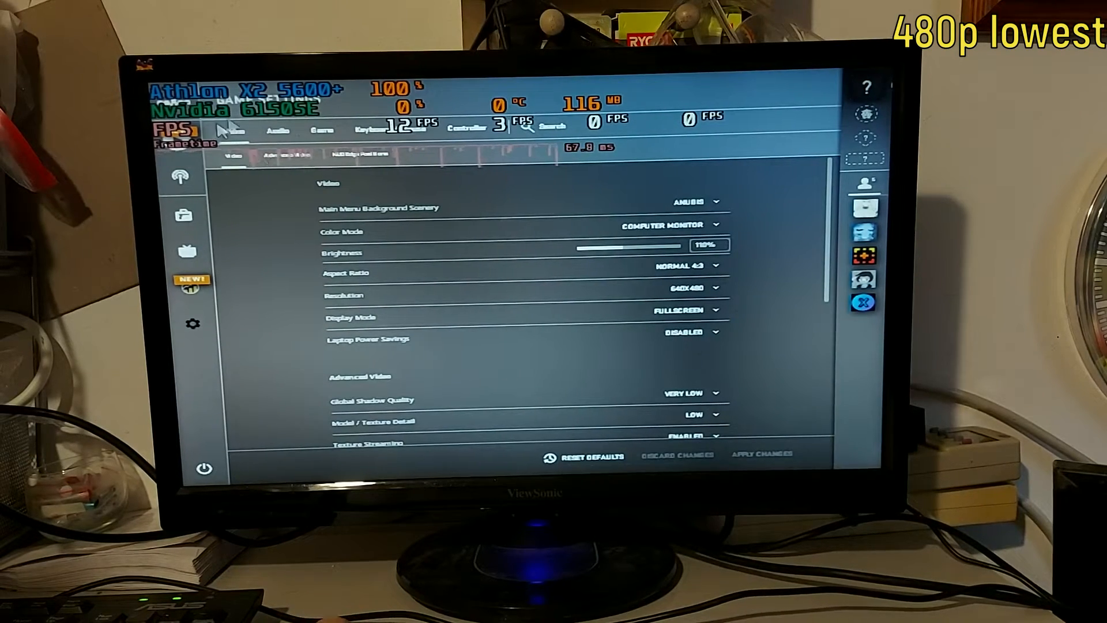
{"action": "left_click", "coordinate": [278, 131]}
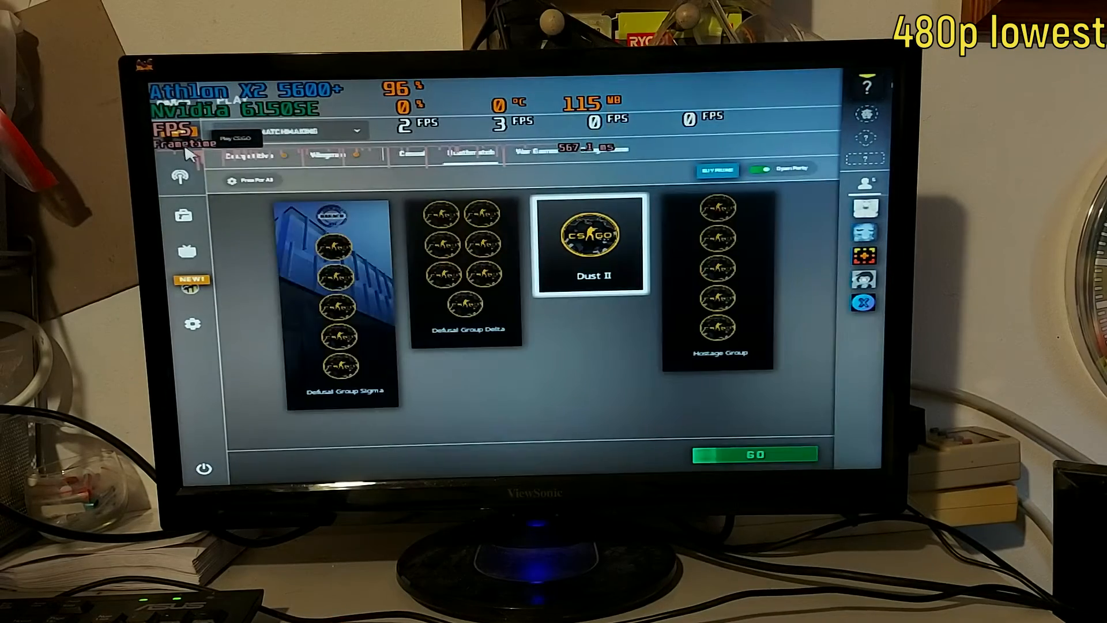
{"action": "left_click", "coordinate": [754, 453]}
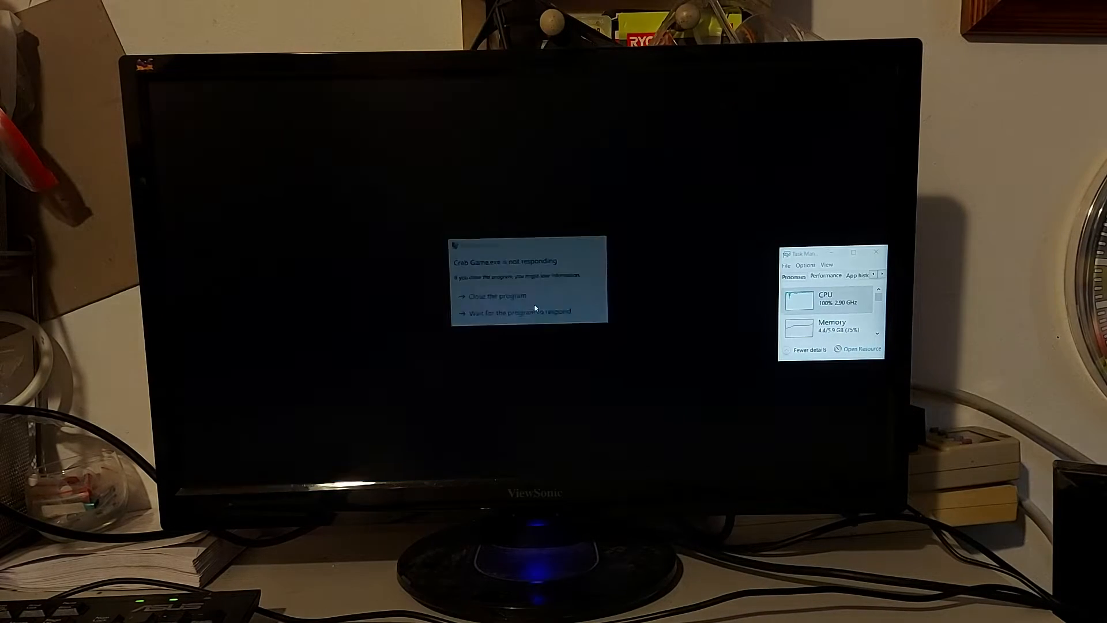
- Respond to the 'Crab Game.exe is not responding' warning after the game freezes
{"action": "left_click", "coordinate": [496, 296]}
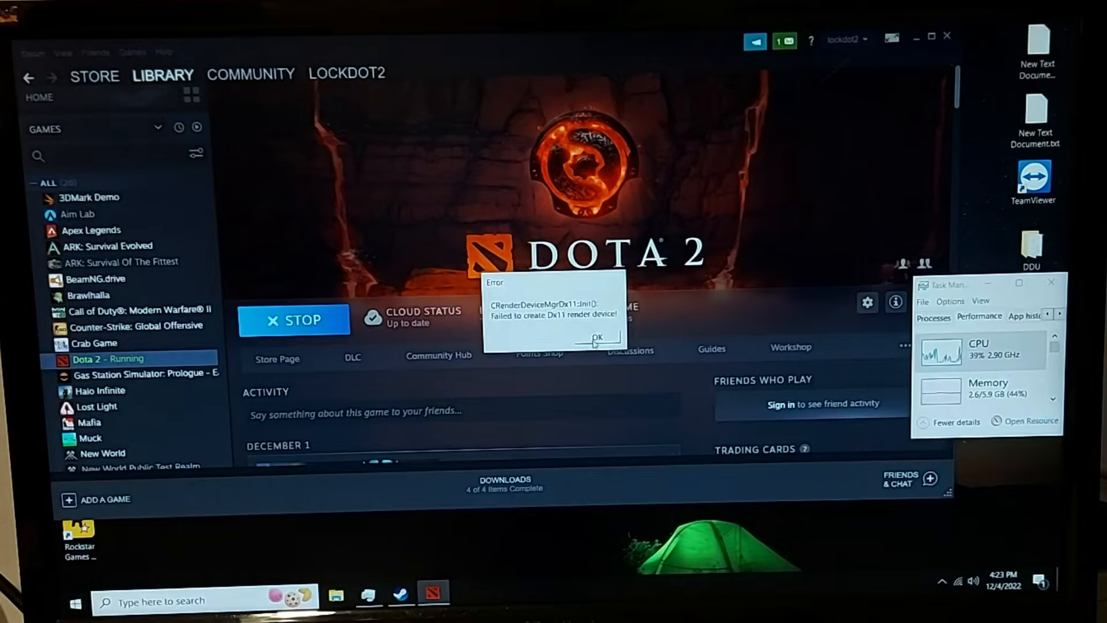
- Dismiss Dota 2's Dx11 render device error and select Lost Light in the library
{"action": "left_click", "coordinate": [599, 335]}
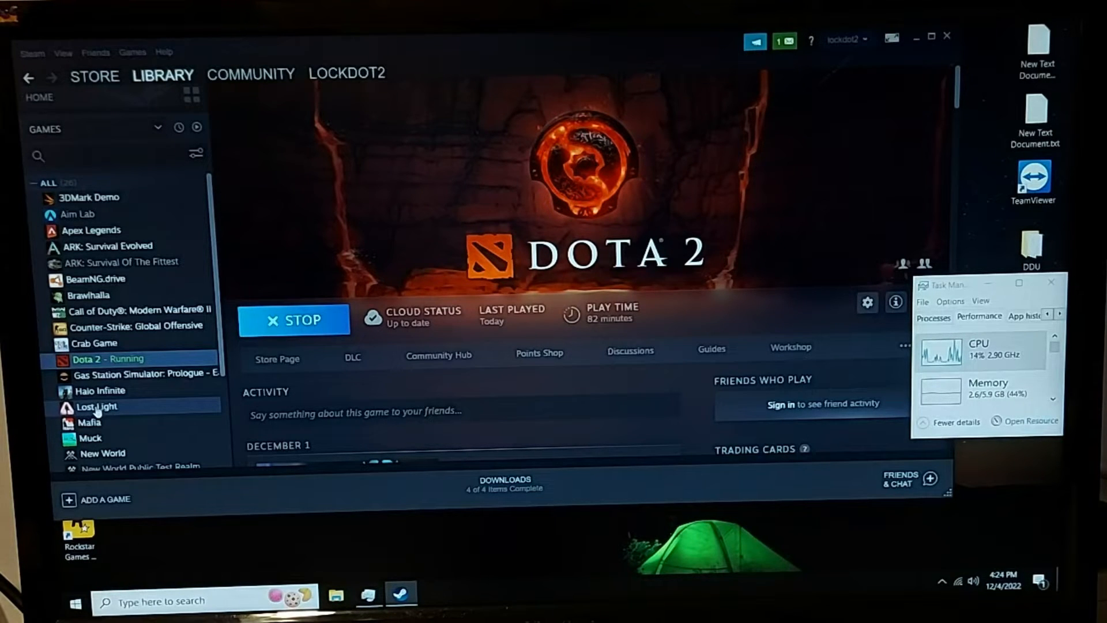
{"action": "left_click", "coordinate": [293, 320]}
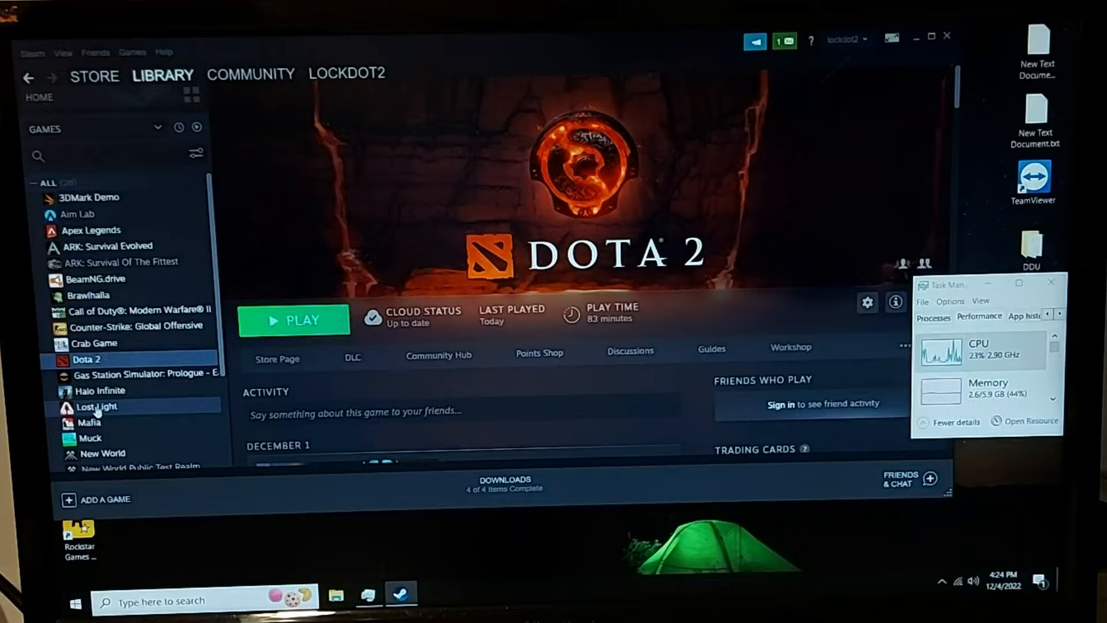
- Launch Lost Light from the Steam library and accept its license agreement
{"action": "left_click", "coordinate": [97, 405]}
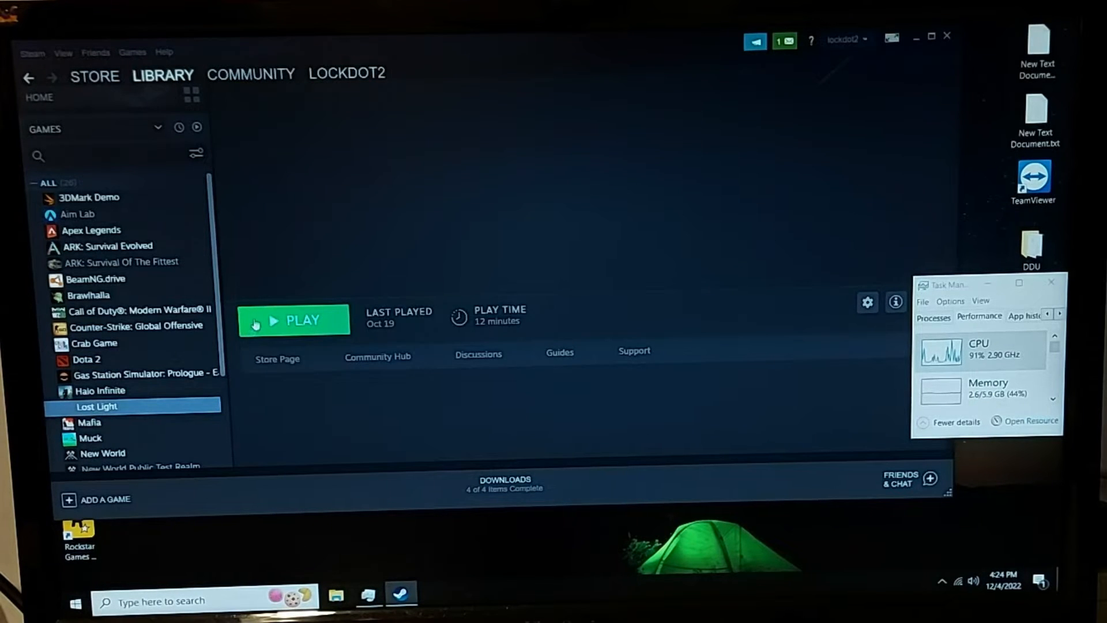
{"action": "left_click", "coordinate": [294, 320]}
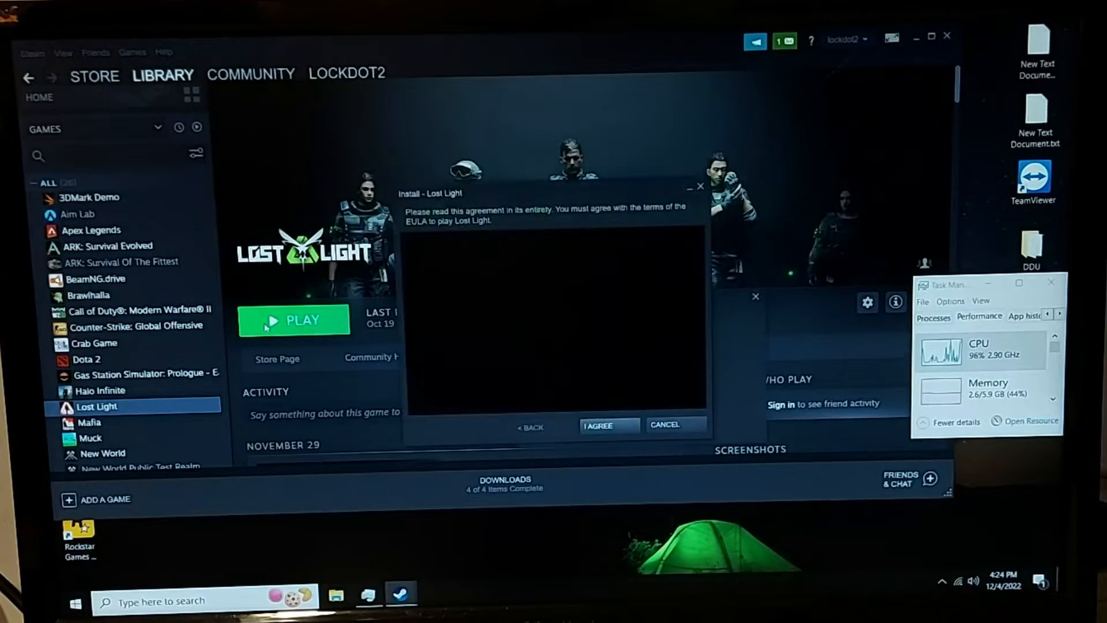
{"action": "left_click", "coordinate": [293, 320]}
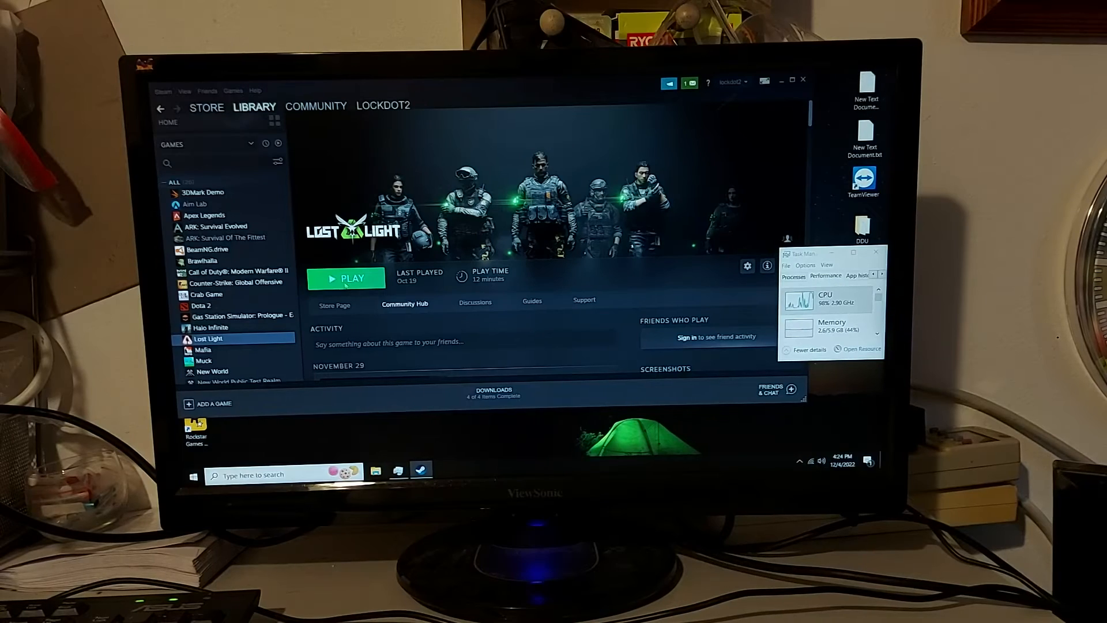
{"action": "left_click", "coordinate": [346, 277]}
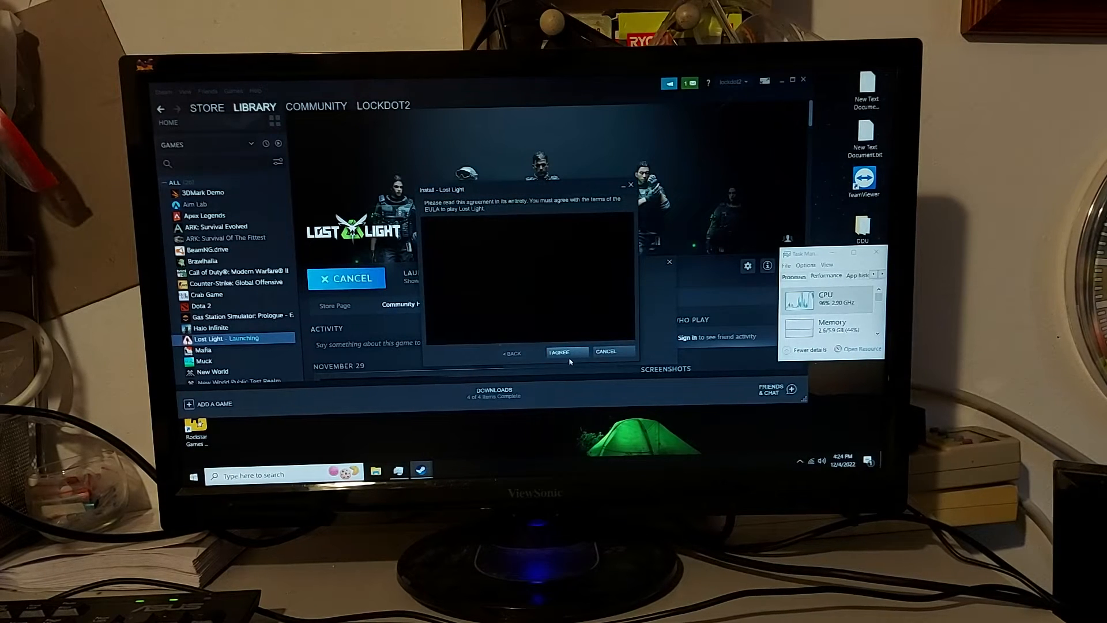
{"action": "left_click", "coordinate": [558, 351]}
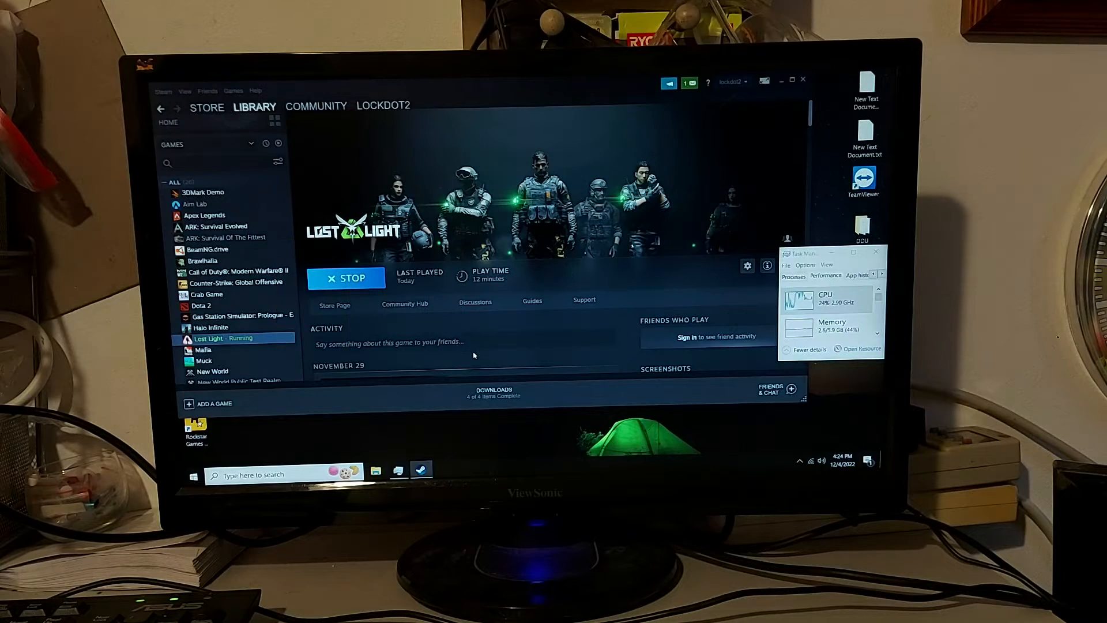
{"action": "left_click", "coordinate": [346, 277]}
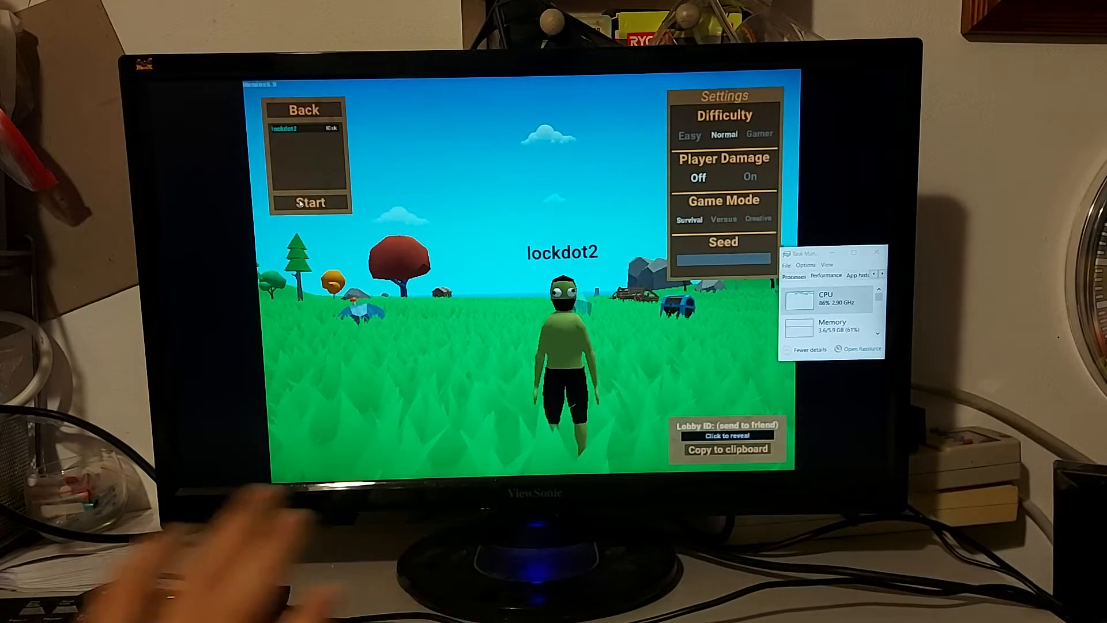
- Start the Muck game from the lobby on Normal difficulty in Survival mode
{"action": "left_click", "coordinate": [311, 202]}
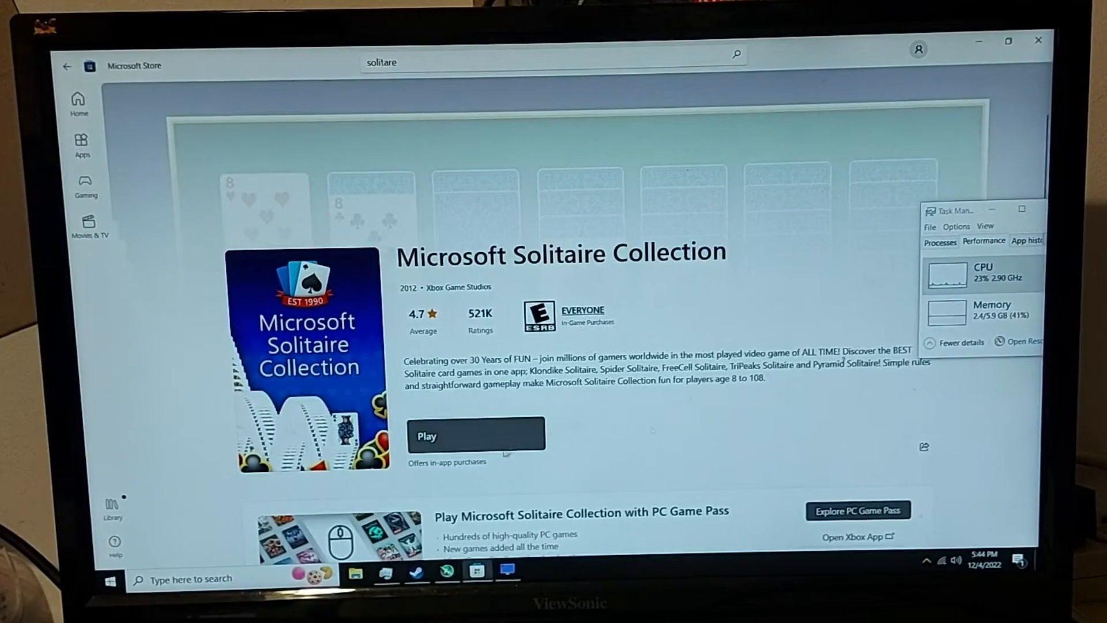
- Play Microsoft Solitaire Collection from its Microsoft Store page
{"action": "left_click", "coordinate": [477, 436]}
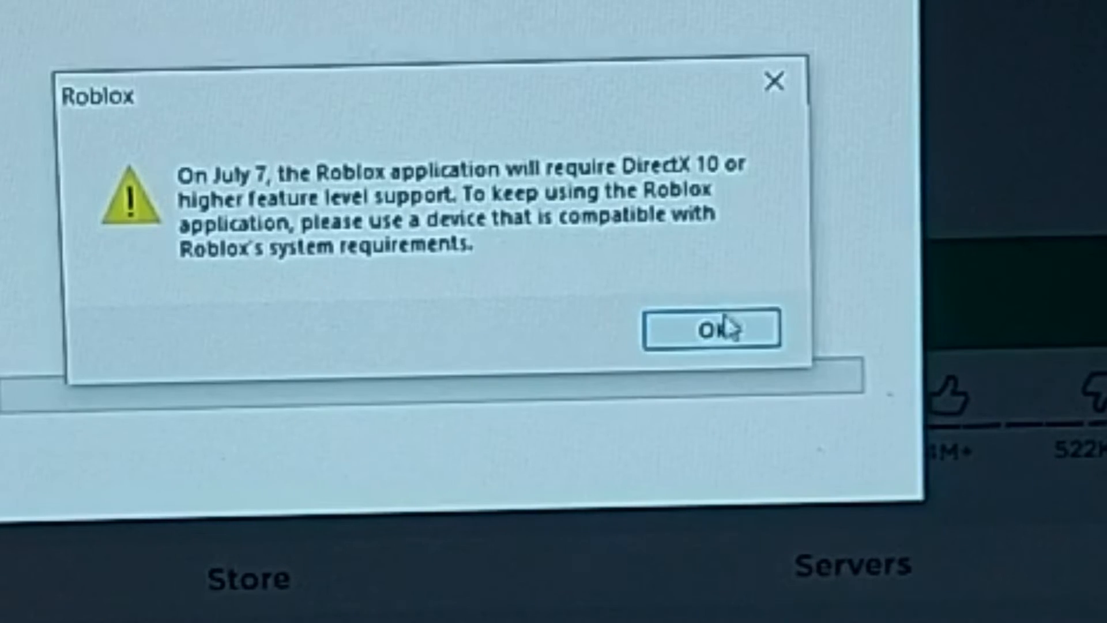
- Dismiss the Roblox DirectX 10 requirement warning while launching Arsenal
{"action": "left_click", "coordinate": [709, 328]}
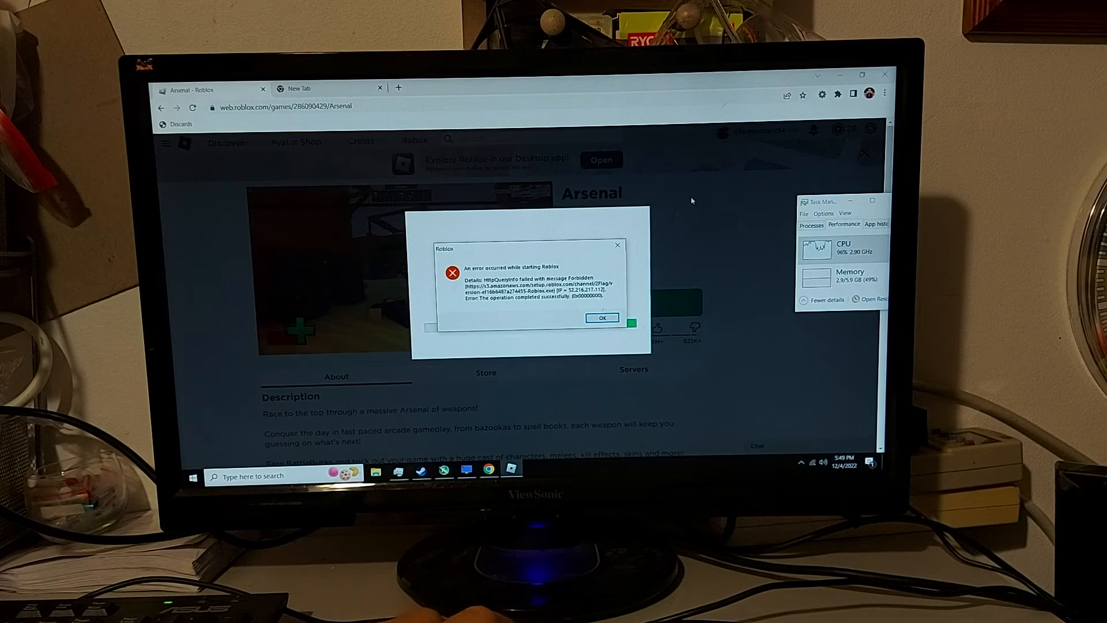
- Dismiss the Roblox startup error and close the Chrome window
{"action": "left_click", "coordinate": [601, 317]}
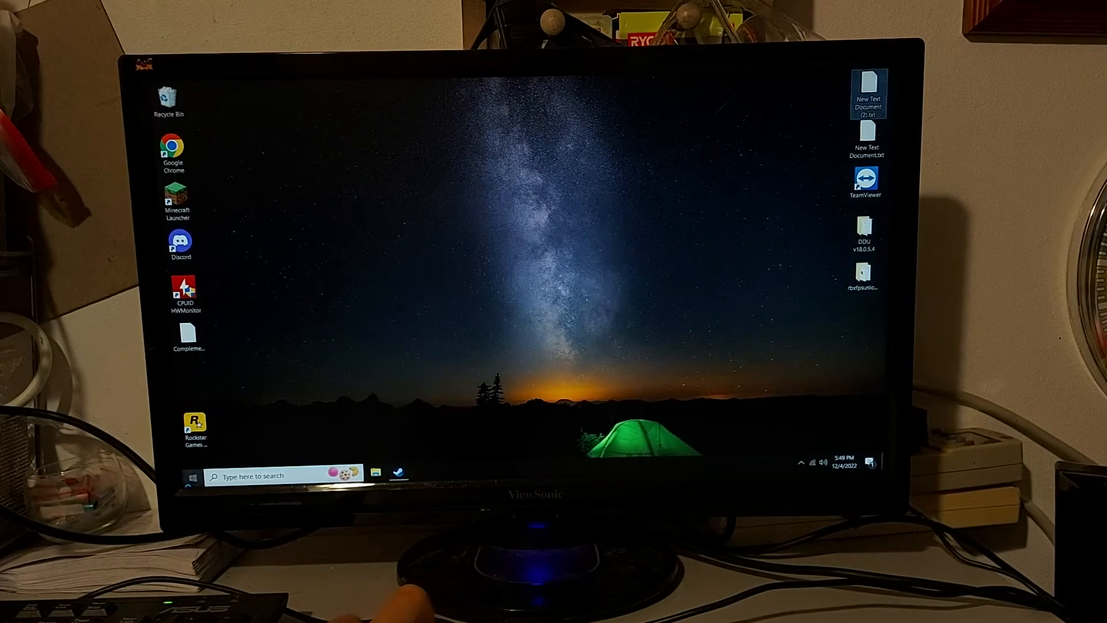
{"action": "left_click", "coordinate": [192, 475]}
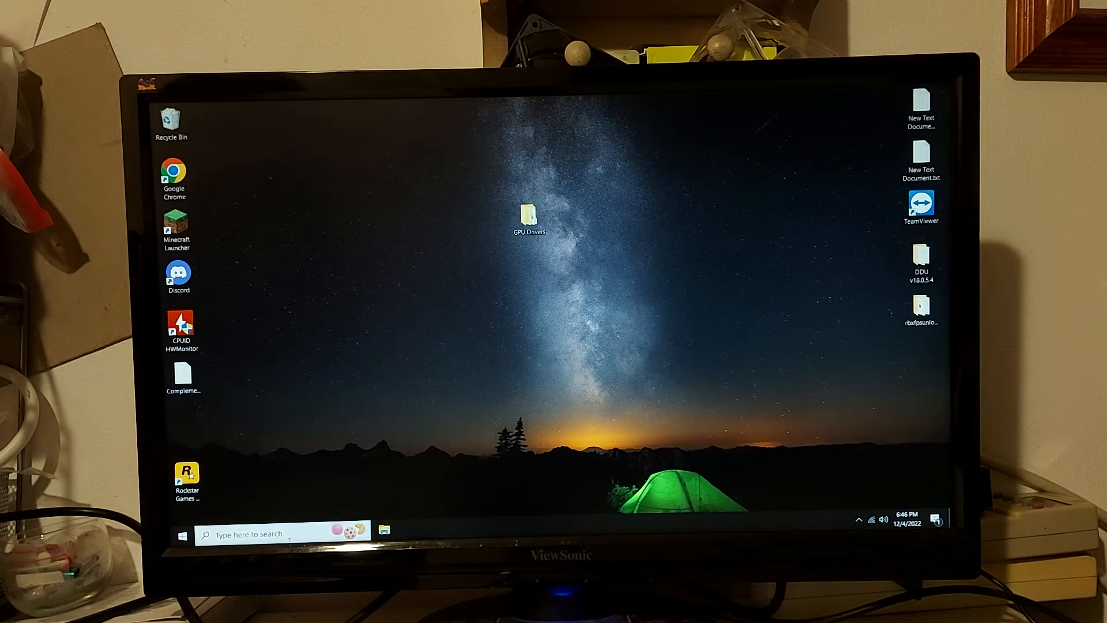
{"action": "type", "text": "msi Afterburner"}
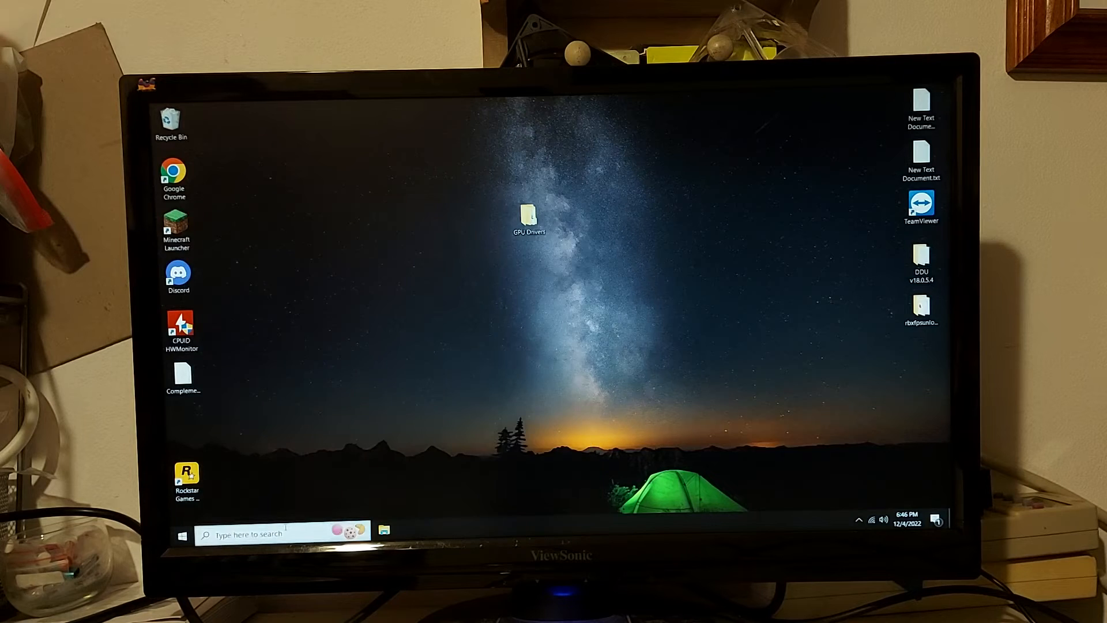
{"action": "left_click", "coordinate": [182, 532]}
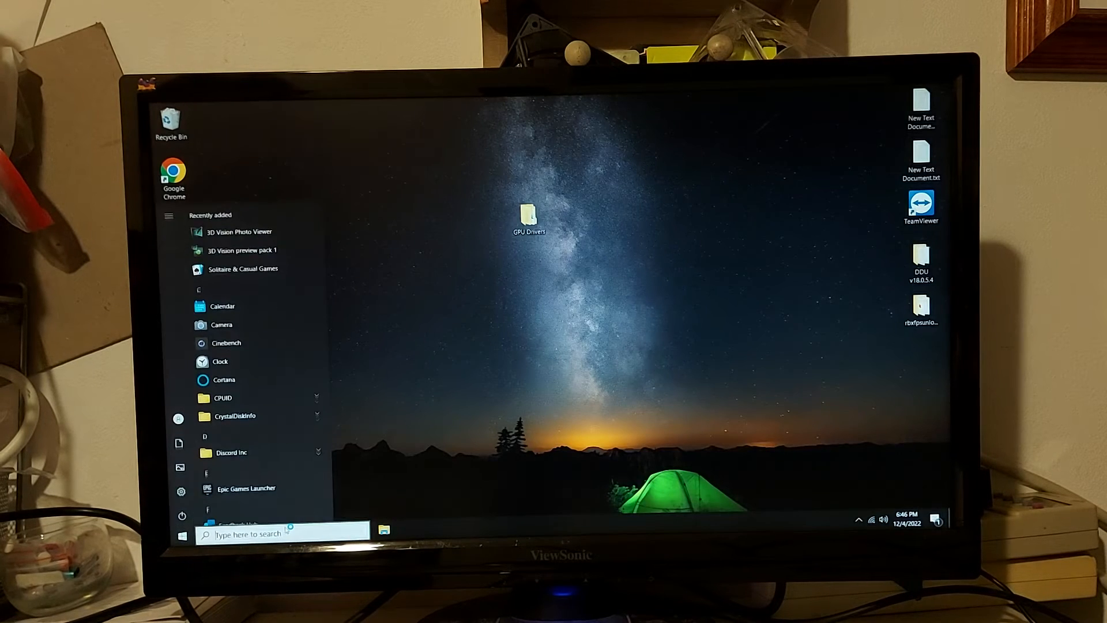
{"action": "left_click", "coordinate": [182, 533]}
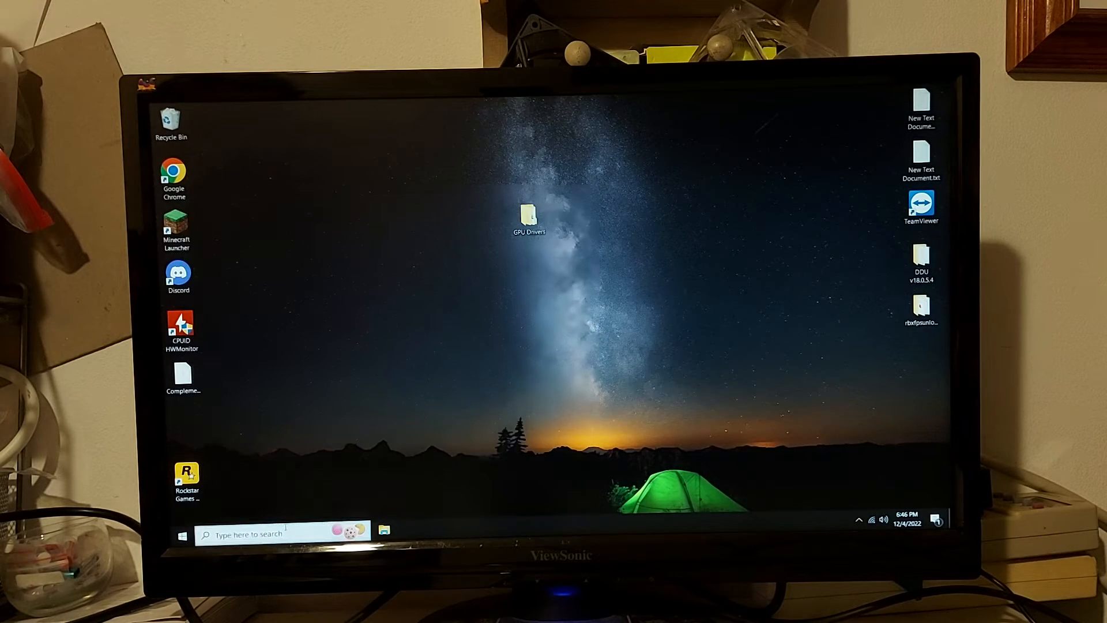
{"action": "type", "text": "d"}
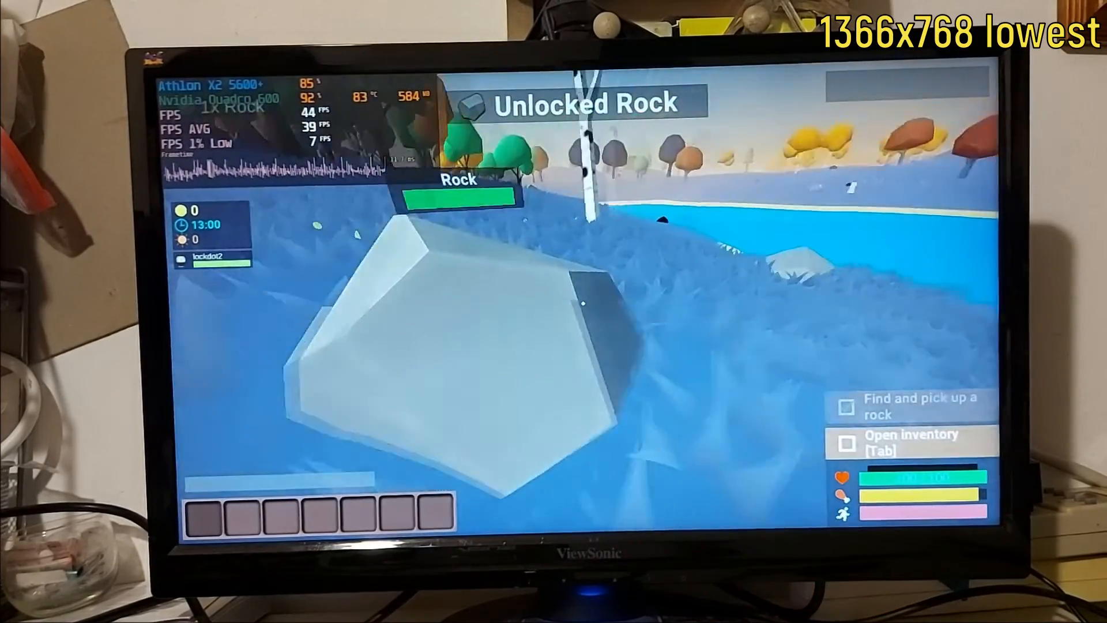
- Open and close the Muck inventory with Tab to view the collected rock
{"action": "key", "text": "Tab"}
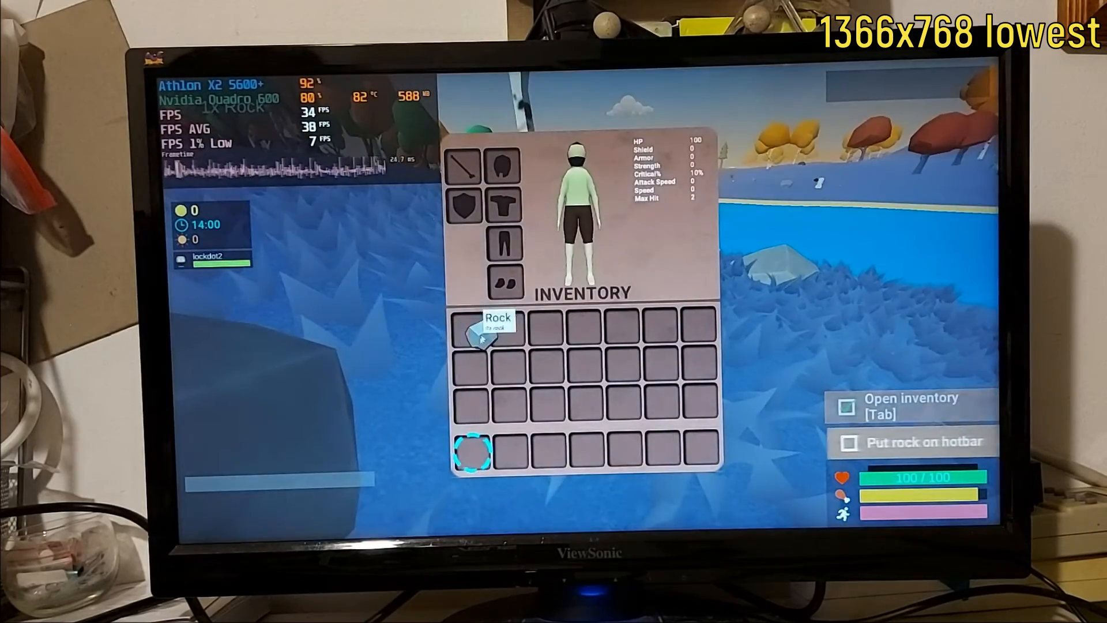
{"action": "key", "text": "tab"}
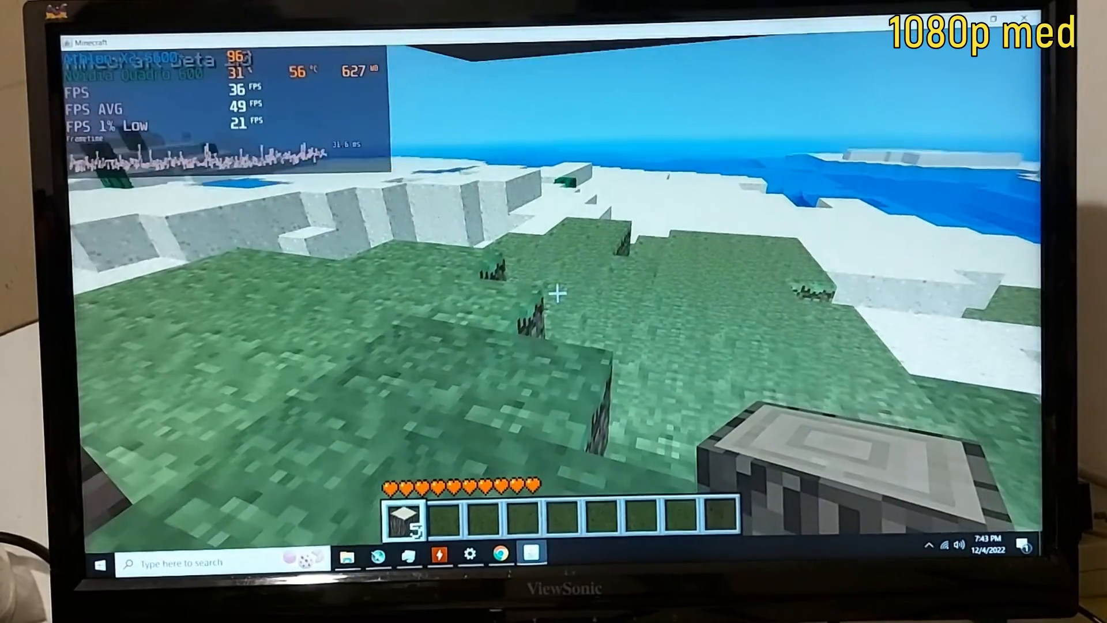
- Open the Minecraft inventory to take a second block type
{"action": "key", "text": "e"}
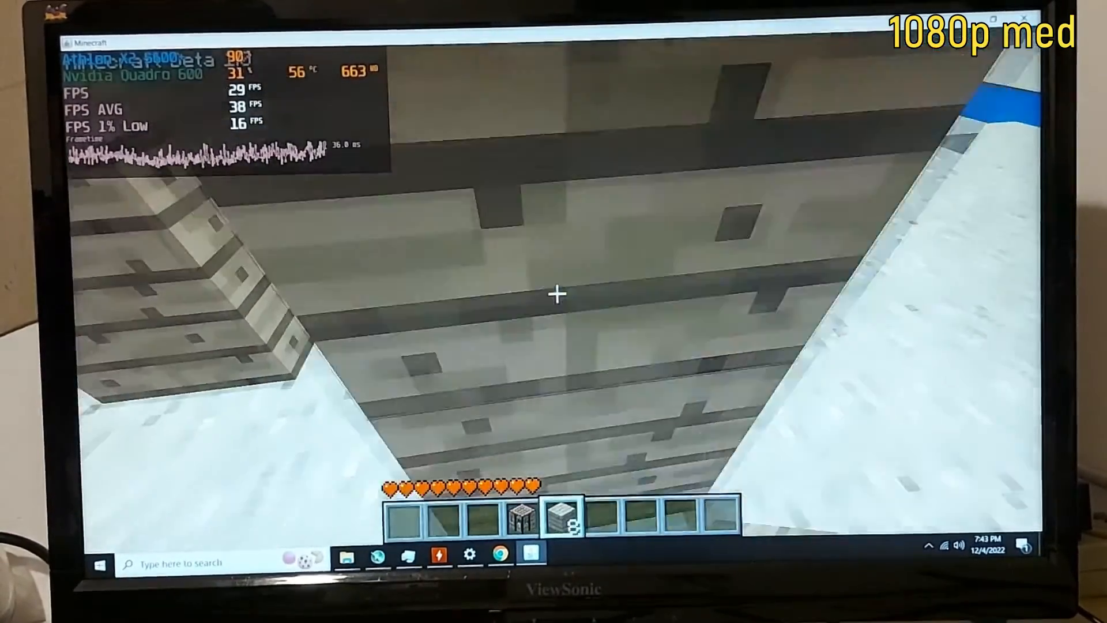
{"action": "mouse_move", "coordinate": [553, 296]}
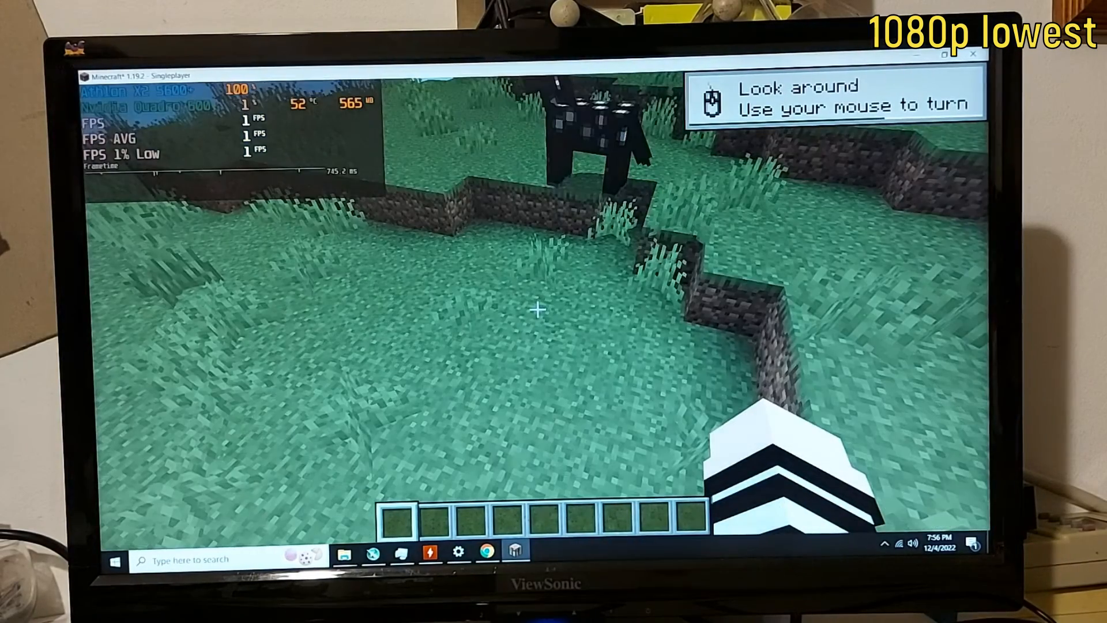
{"action": "mouse_move", "coordinate": [537, 308]}
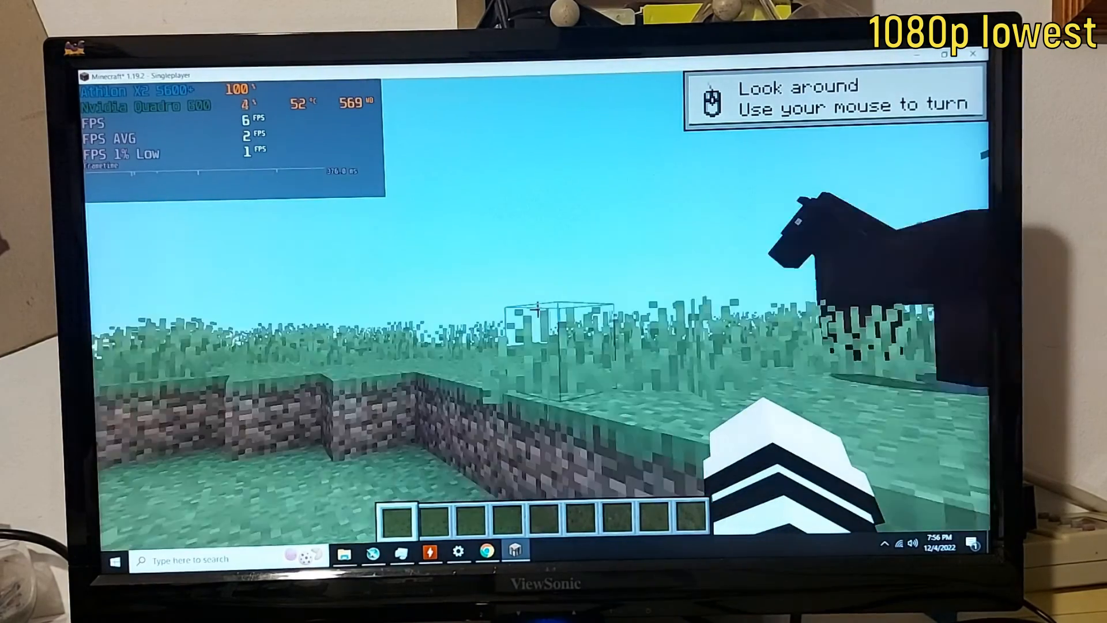
{"action": "mouse_move", "coordinate": [554, 311]}
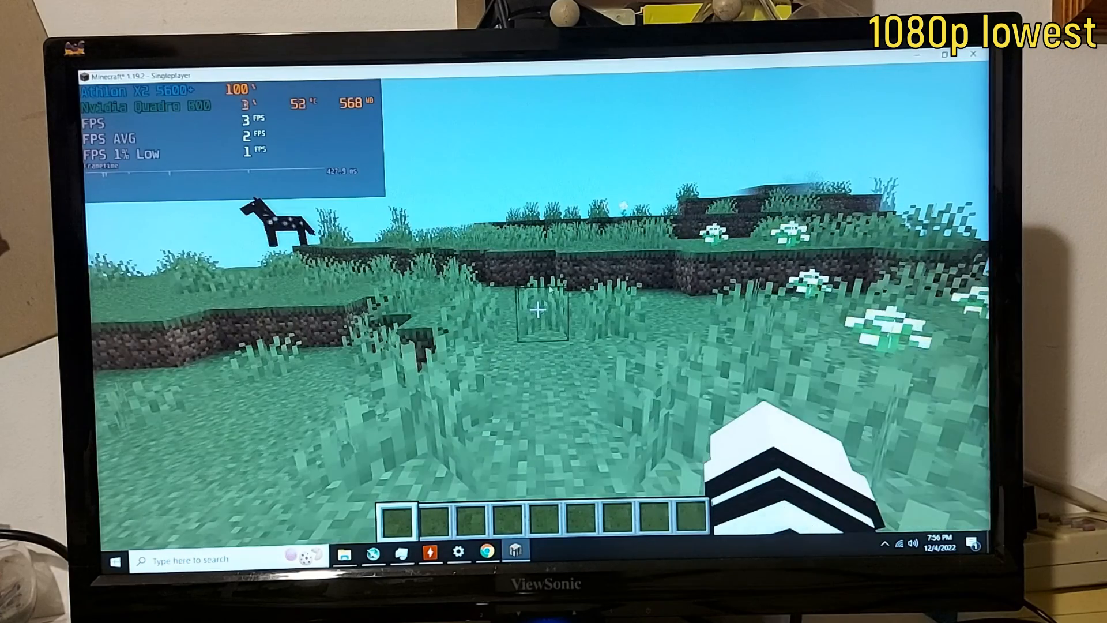
- Pause Minecraft with Escape to leave the singleplayer world
{"action": "key", "text": "Escape"}
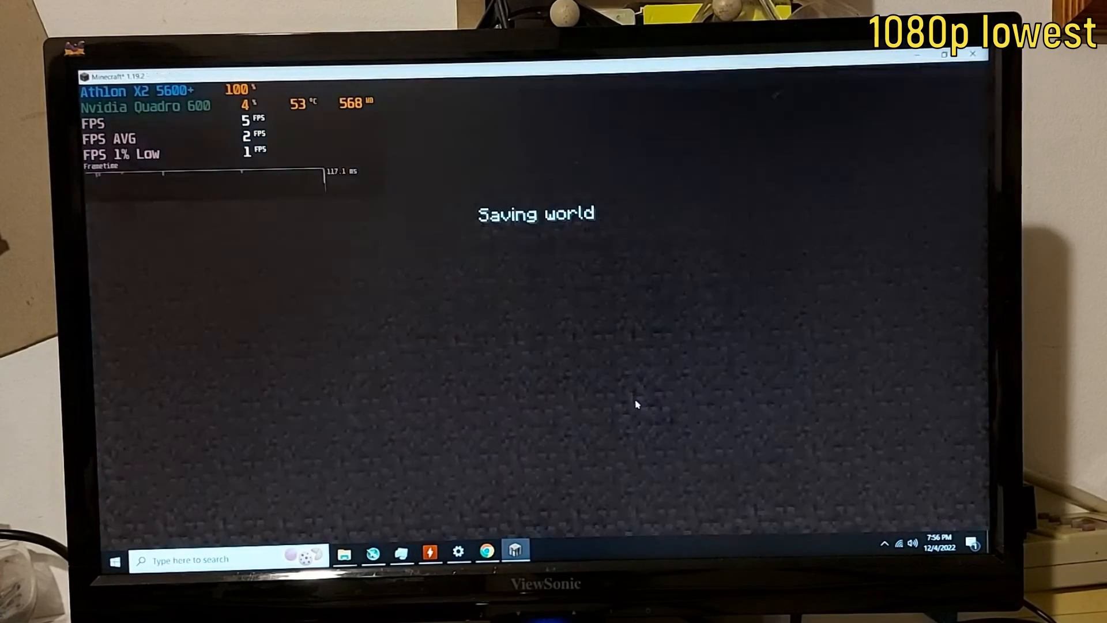